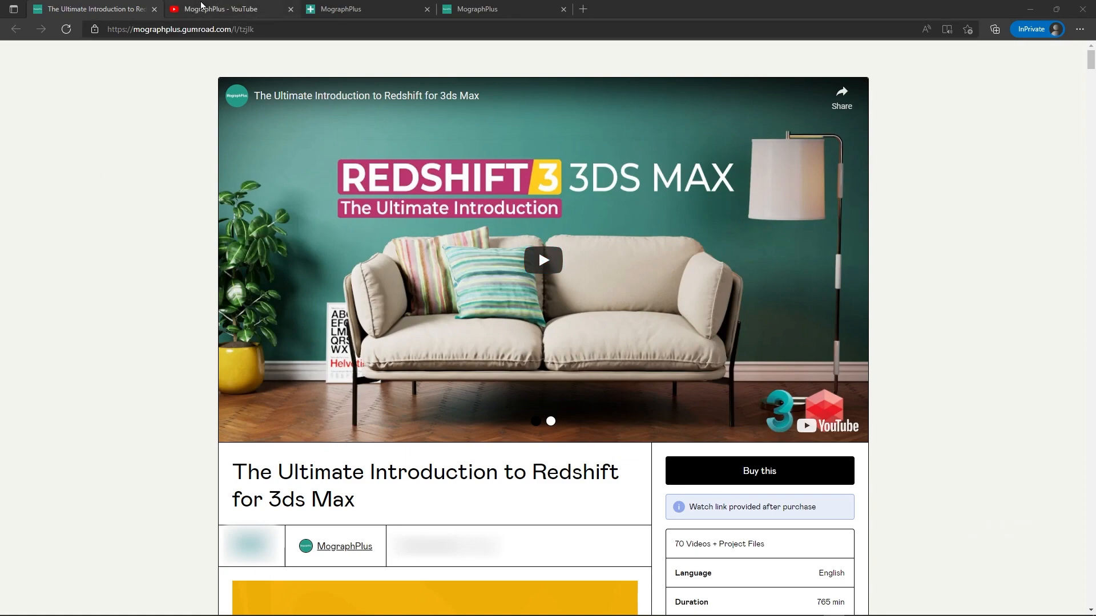
Show the Redshift for 3ds Max course page in Edge before leaving for 3ds Max
{"action": "left_click", "coordinate": [224, 9]}
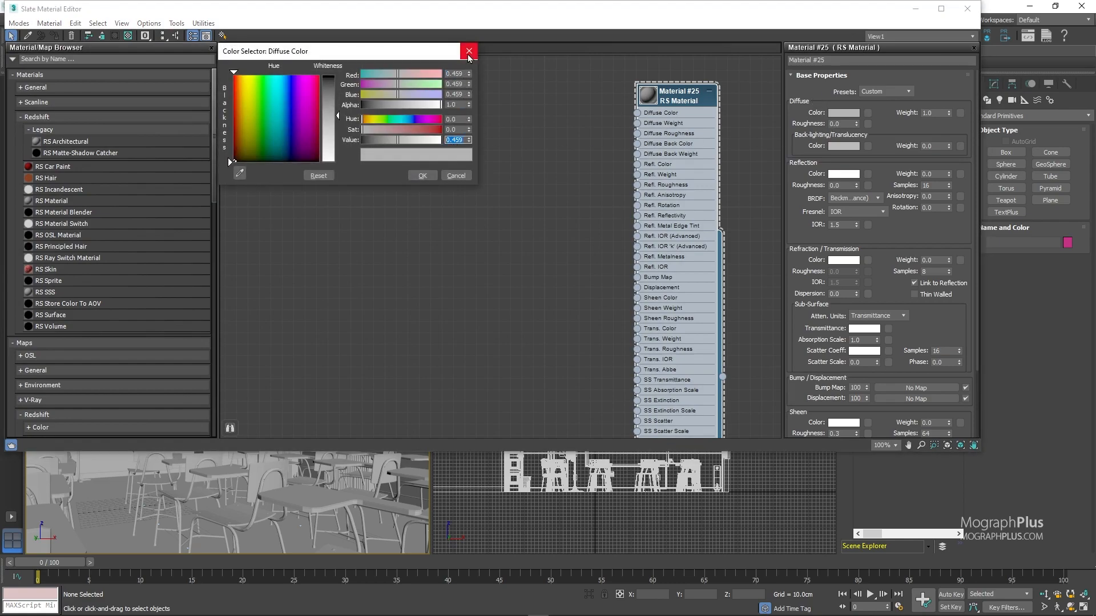
Close the diffuse Color Selector and return to the classroom scene
{"action": "left_click", "coordinate": [468, 52]}
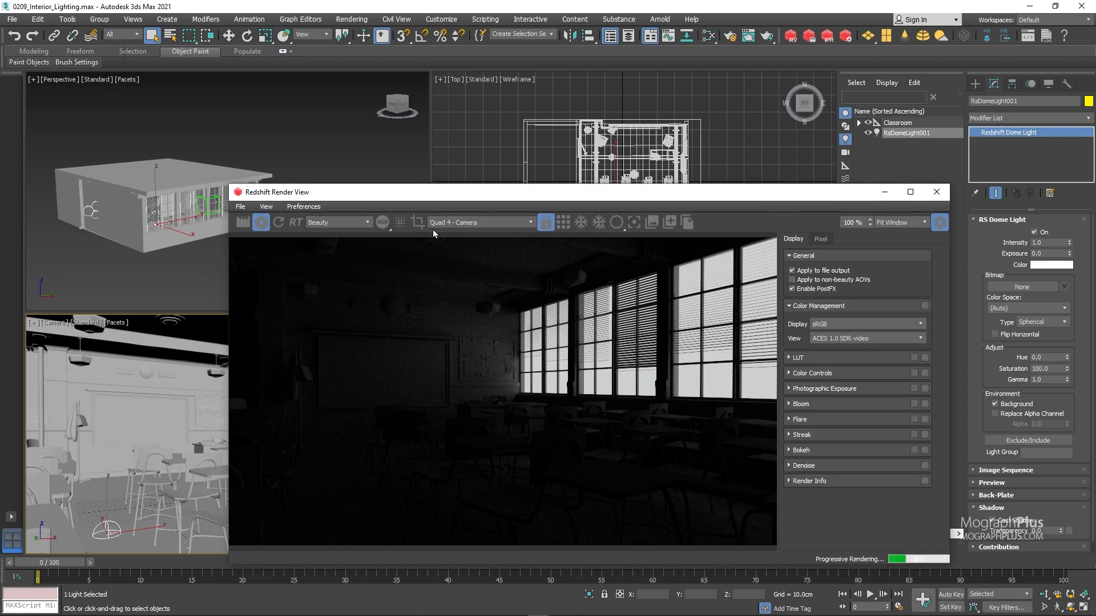
{"action": "mouse_move", "coordinate": [736, 267]}
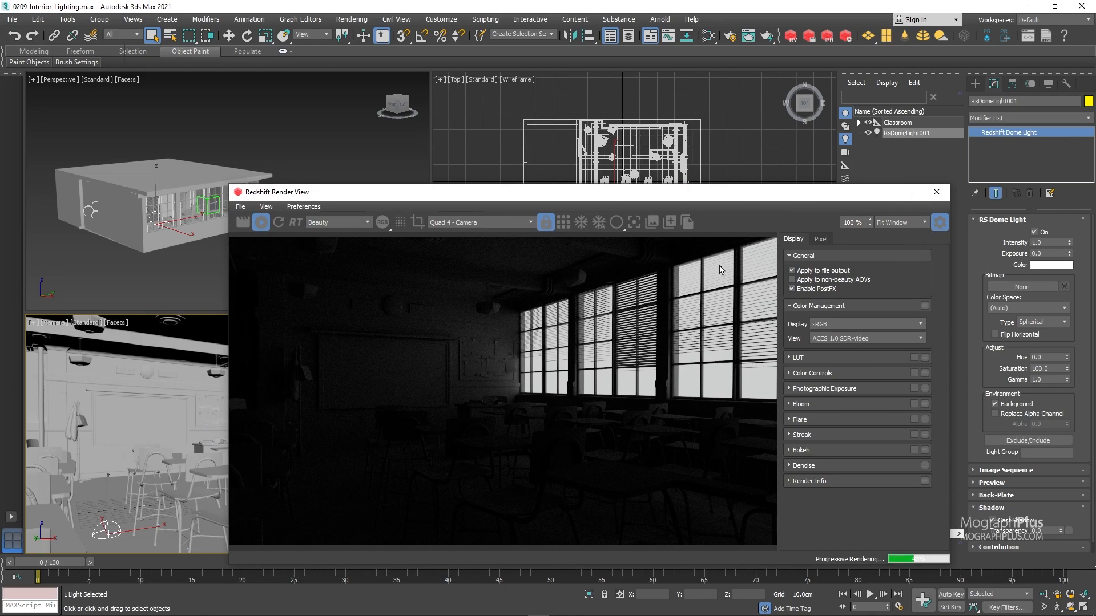
{"action": "mouse_move", "coordinate": [718, 273]}
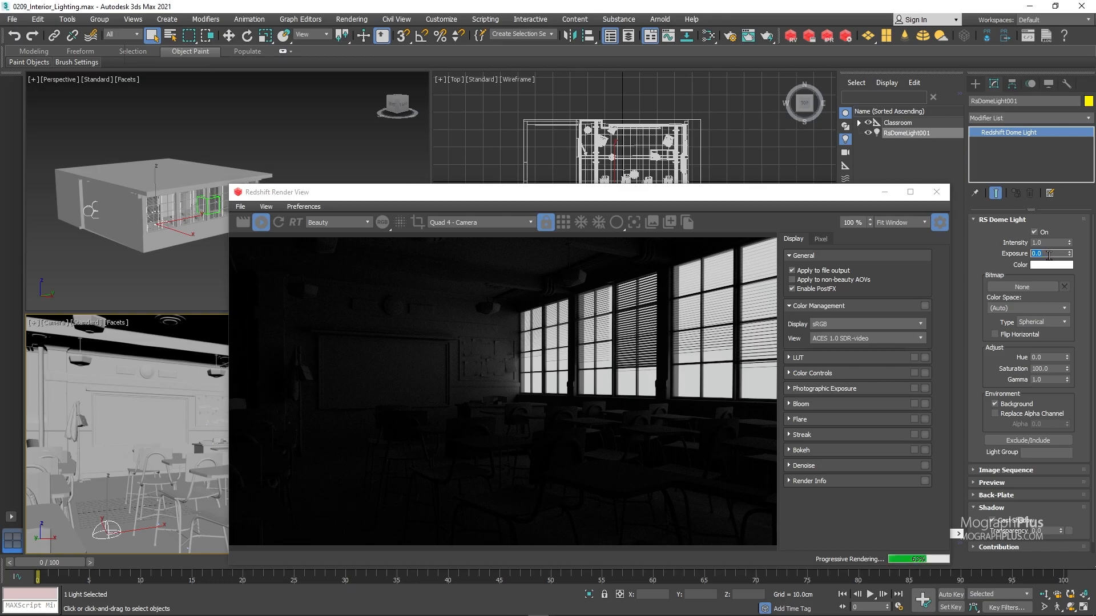
{"action": "type", "text": "6.0"}
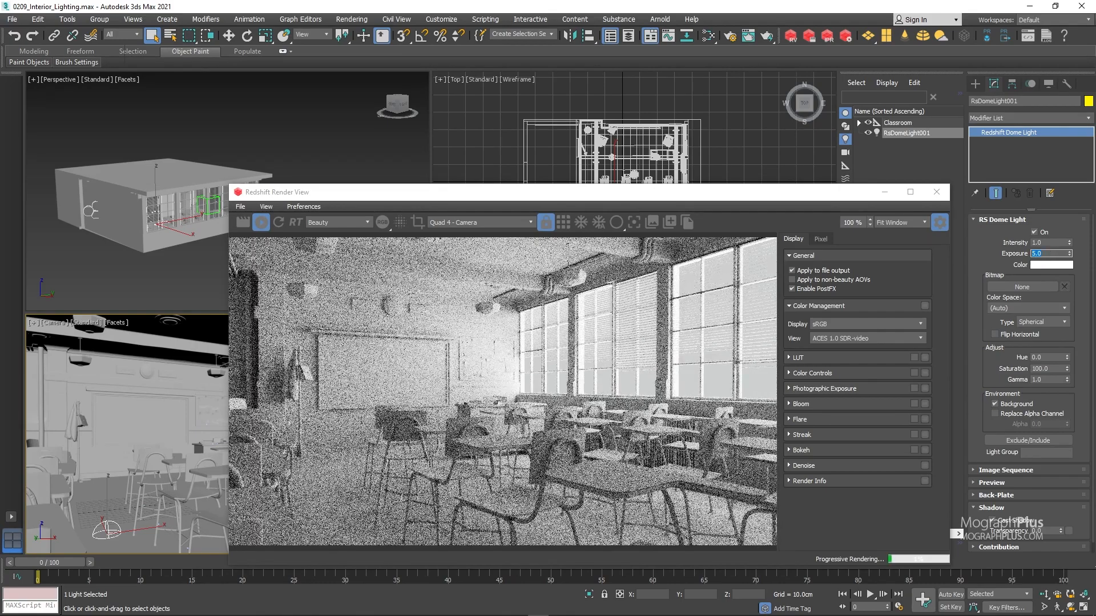
{"action": "type", "text": "0.0"}
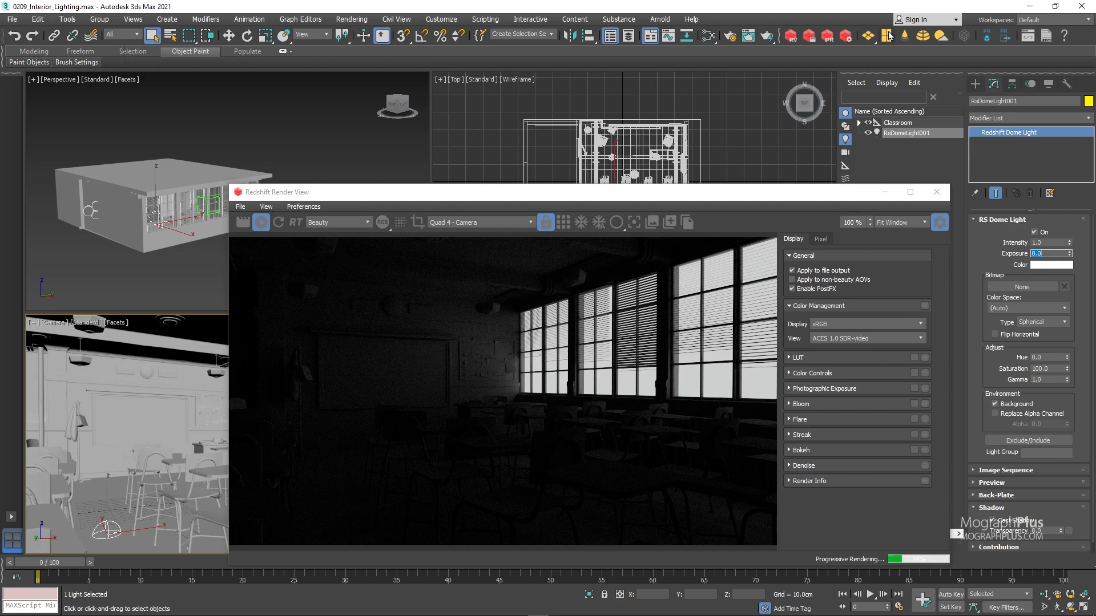
{"action": "mouse_move", "coordinate": [767, 196]}
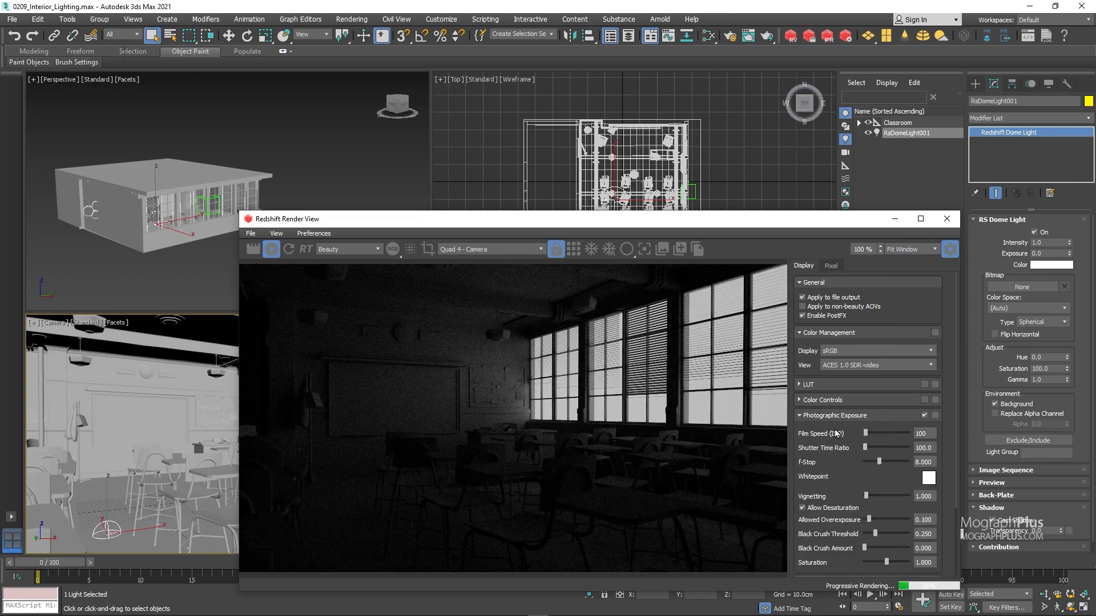
Enable Photographic Exposure in Render View's Display settings with Shutter Time Ratio 4.0
{"action": "left_click", "coordinate": [922, 448]}
{"action": "type", "text": "4"}
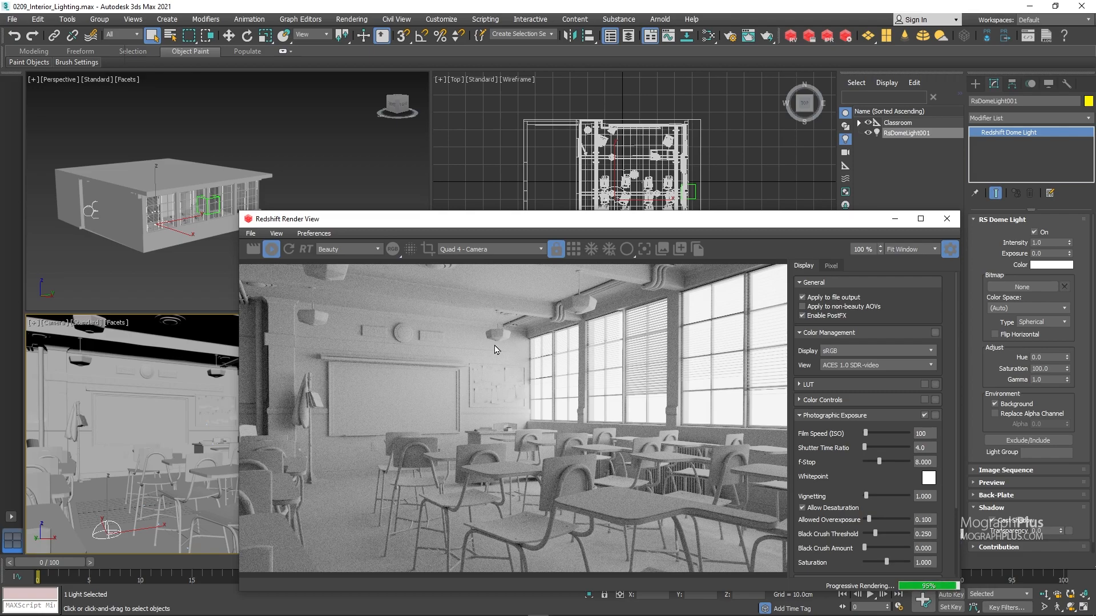
{"action": "mouse_move", "coordinate": [631, 225]}
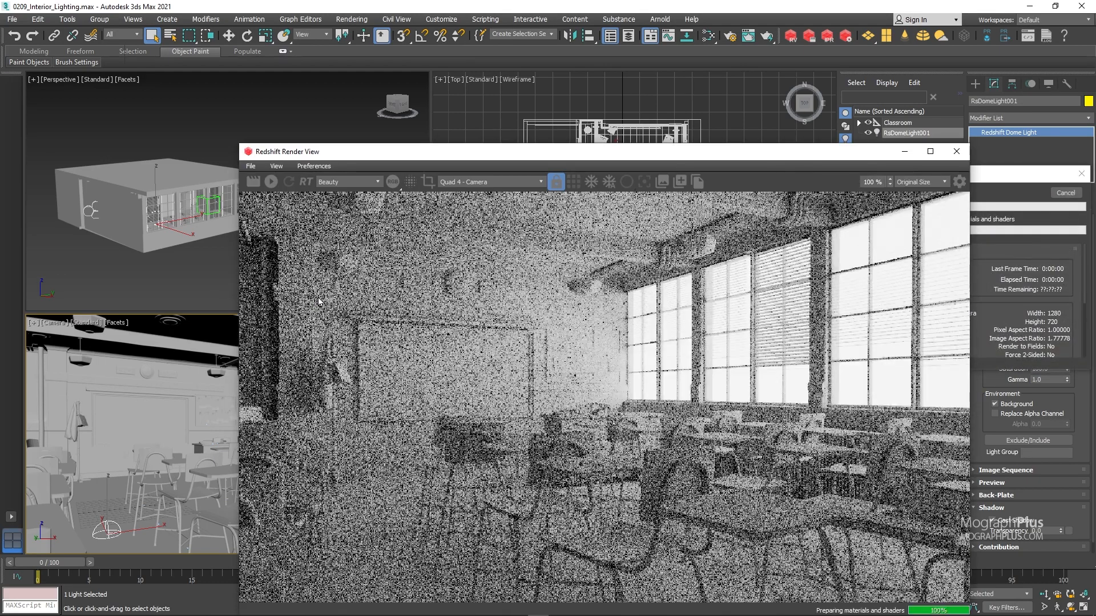
Reposition Redshift Render View to watch the Original Size production render finish
{"action": "left_click_drag", "start_coordinate": [287, 151], "coordinate": [245, 110]}
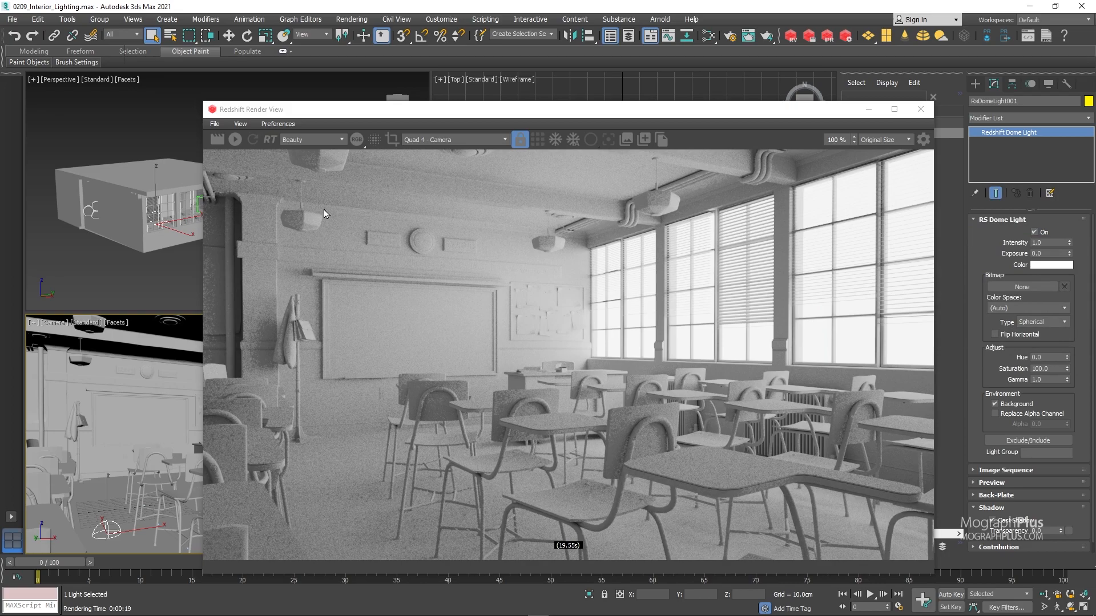
{"action": "mouse_move", "coordinate": [418, 235]}
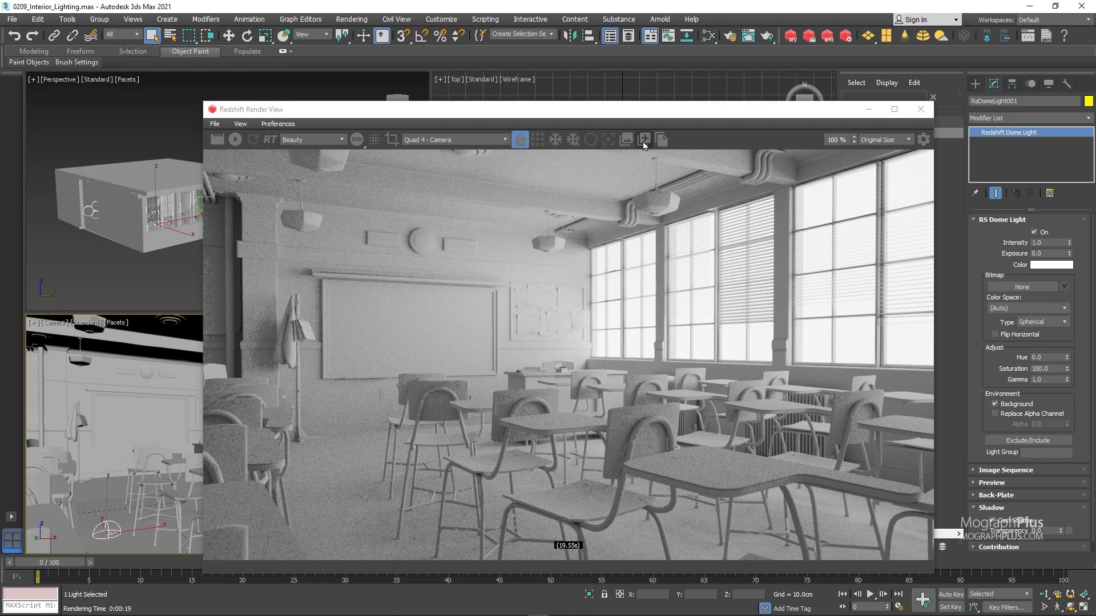
Take Snapshot of the finished render and move Render View off the viewports
{"action": "left_click", "coordinate": [626, 140]}
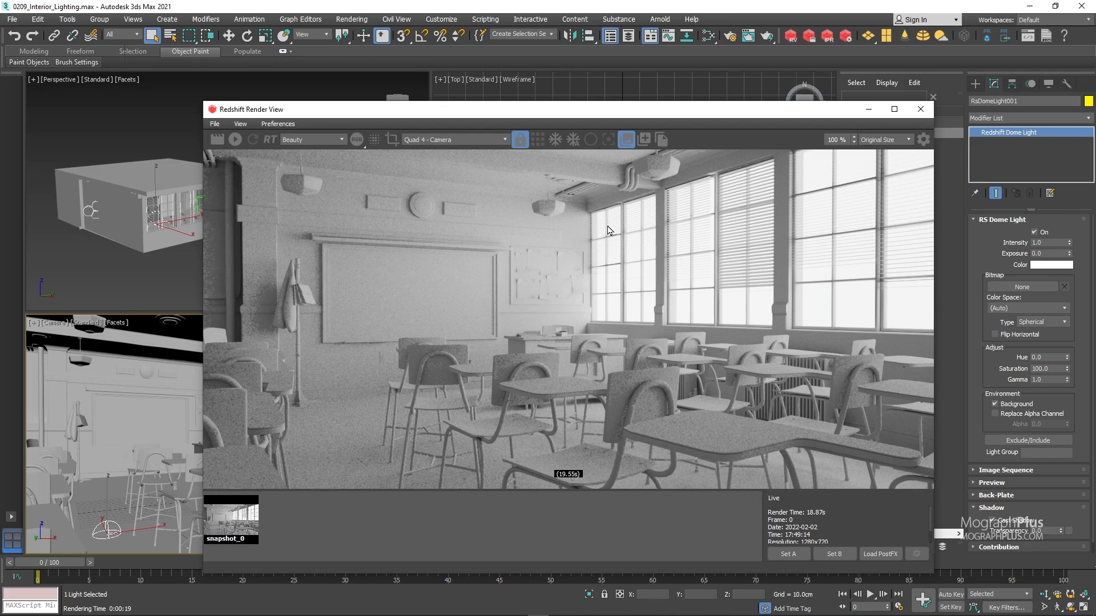
{"action": "mouse_move", "coordinate": [624, 139]}
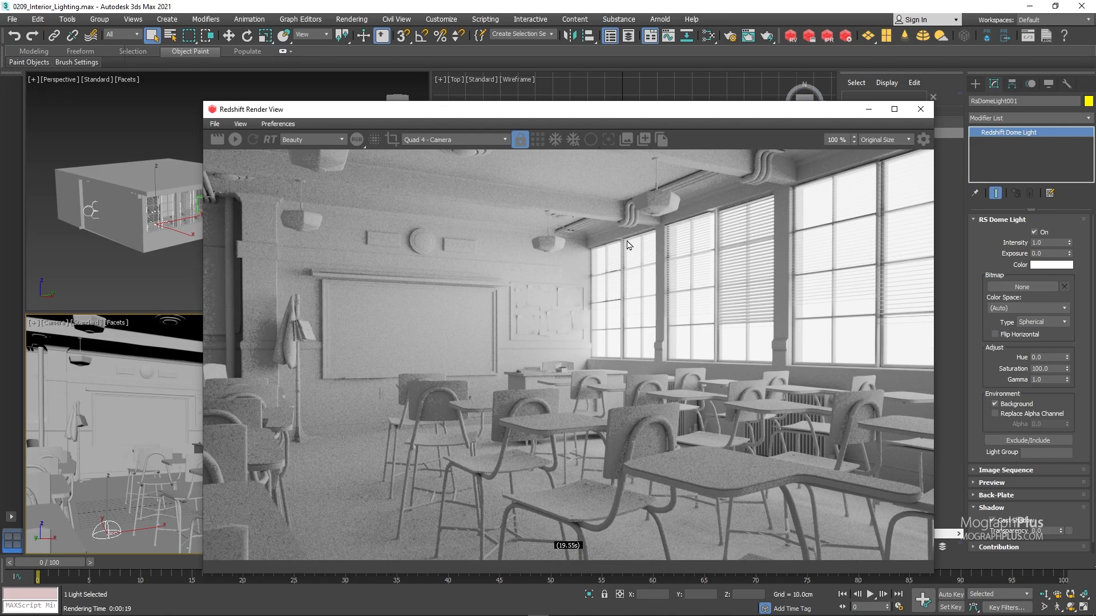
{"action": "mouse_move", "coordinate": [751, 270]}
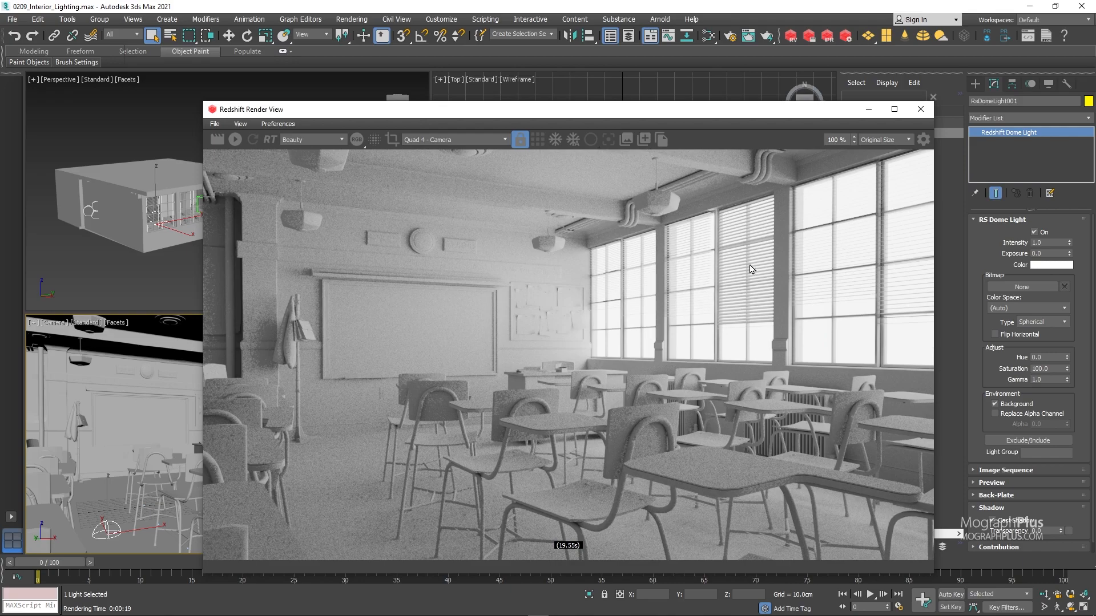
{"action": "mouse_move", "coordinate": [630, 329]}
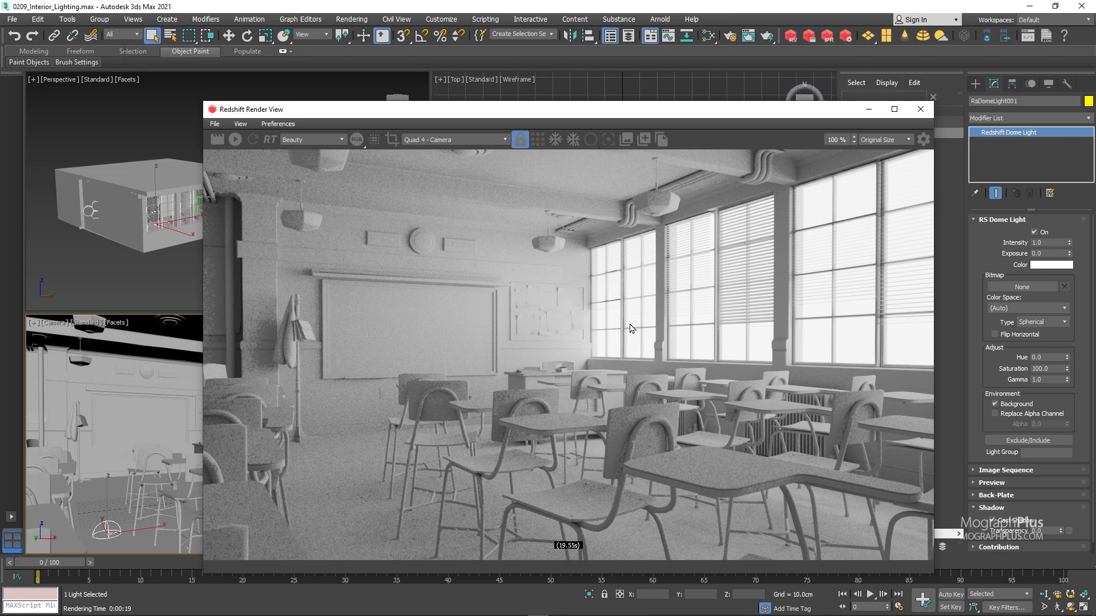
{"action": "mouse_move", "coordinate": [678, 313]}
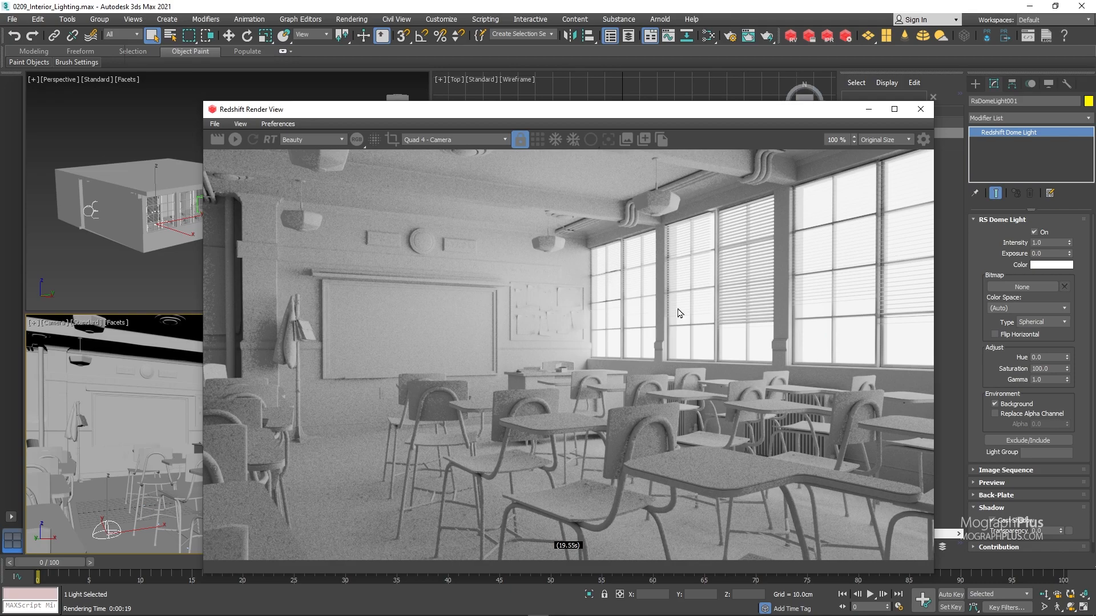
{"action": "left_click_drag", "start_coordinate": [251, 110], "coordinate": [267, 216]}
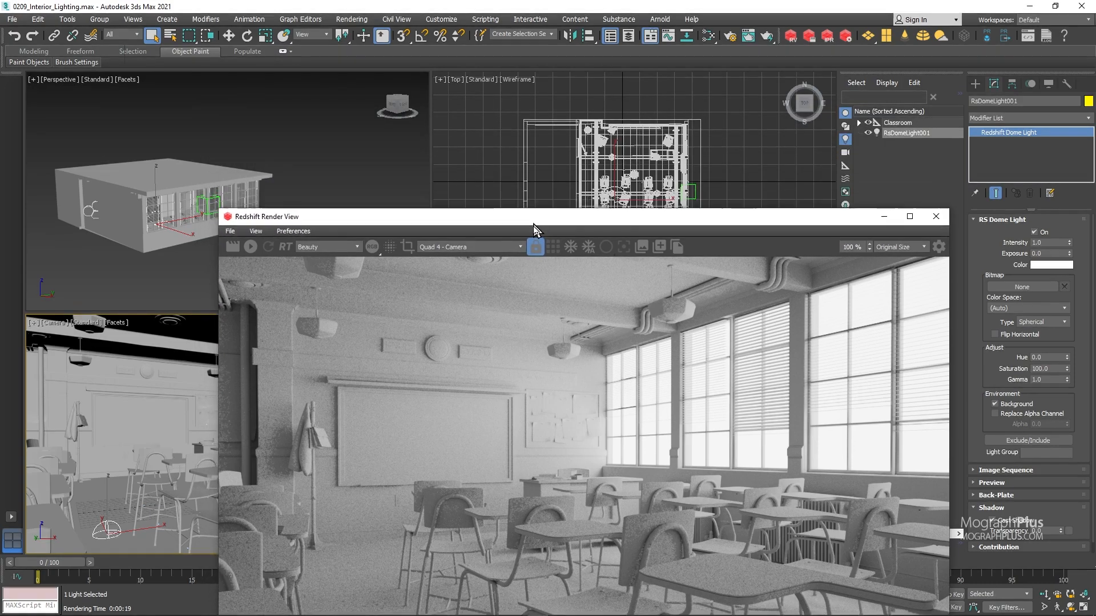
{"action": "left_click_drag", "start_coordinate": [534, 215], "coordinate": [573, 506]}
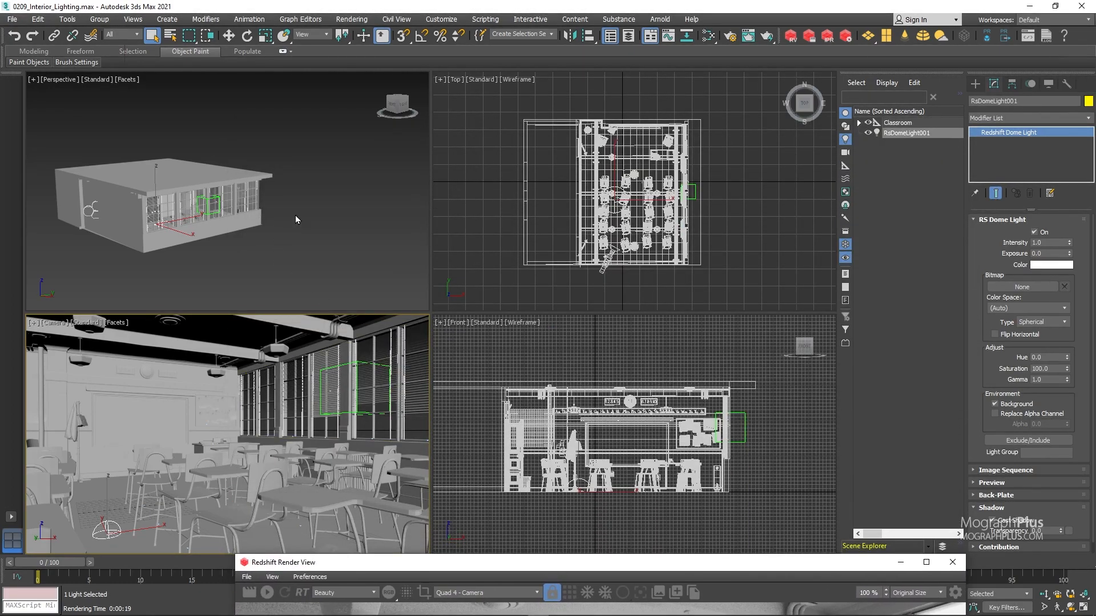
{"action": "mouse_move", "coordinate": [891, 35]}
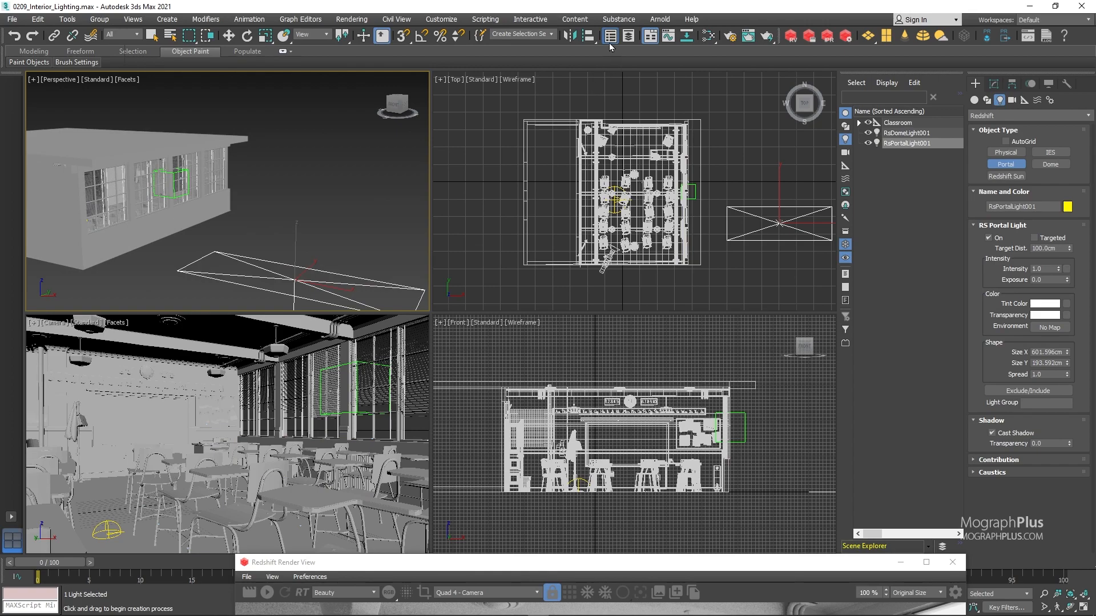
Align the portal light to Dummy001 with X/Y/Z position, orientation and scale matched
{"action": "left_click", "coordinate": [589, 35]}
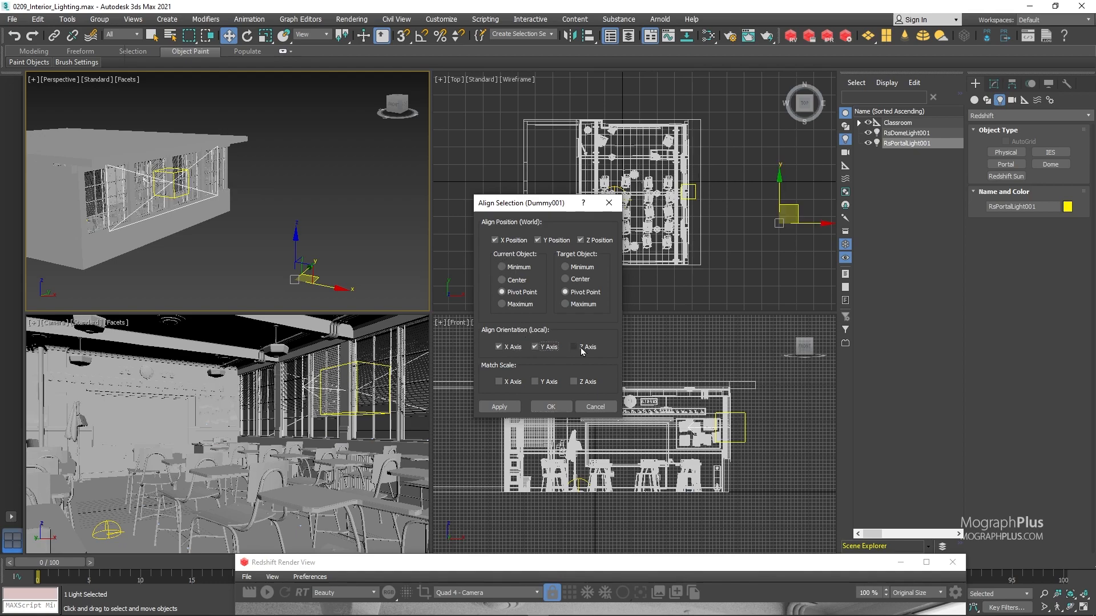
{"action": "left_click", "coordinate": [574, 347]}
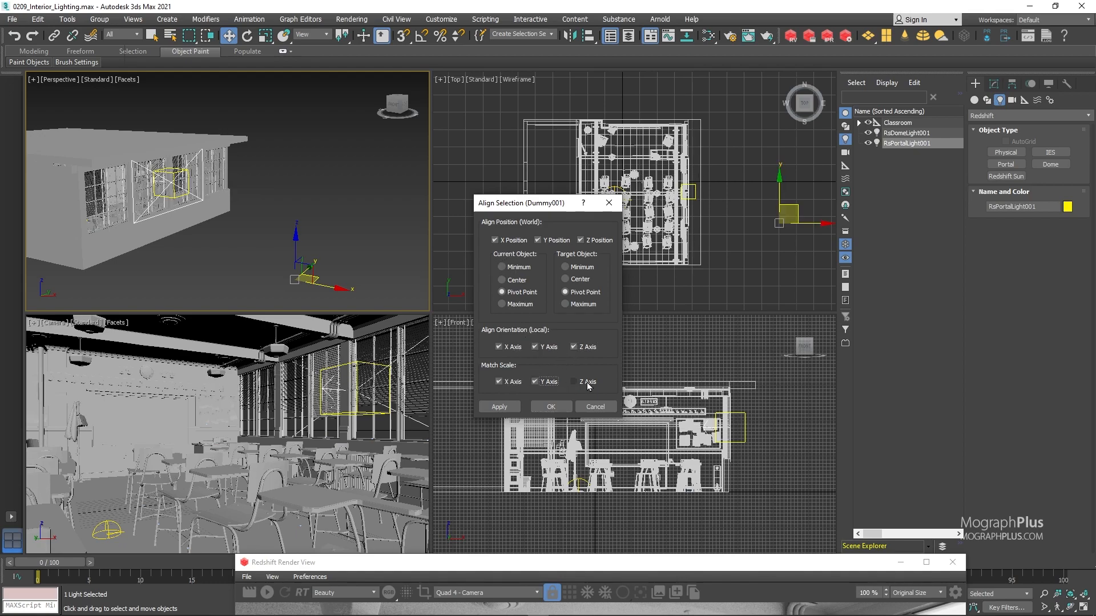
{"action": "left_click", "coordinate": [551, 407]}
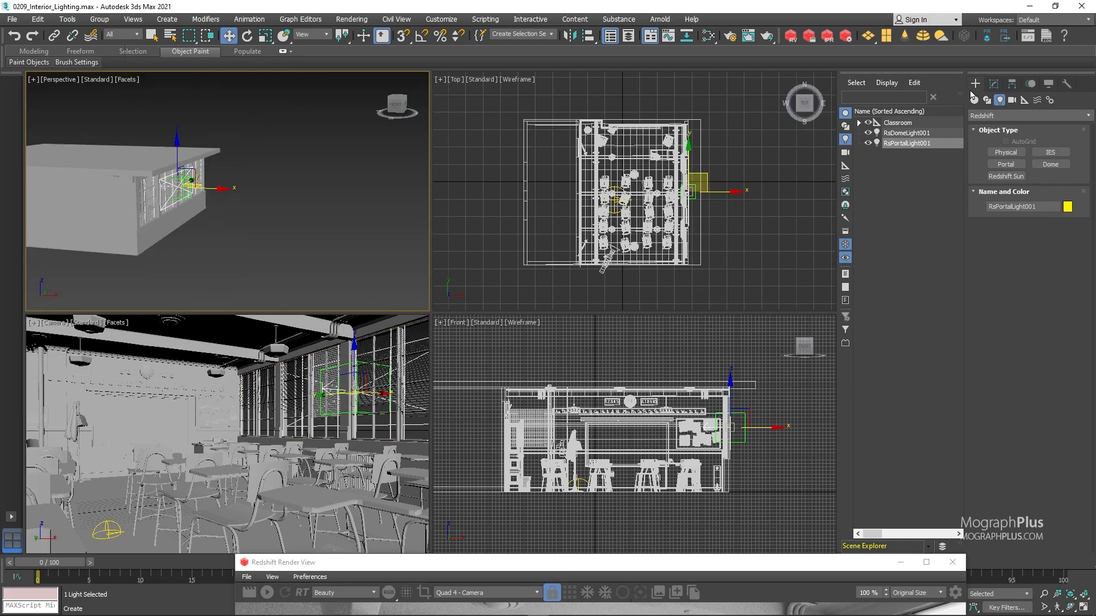
Set the RS Portal Light size to 765 by 181 cm to cover the window
{"action": "left_click", "coordinate": [993, 83]}
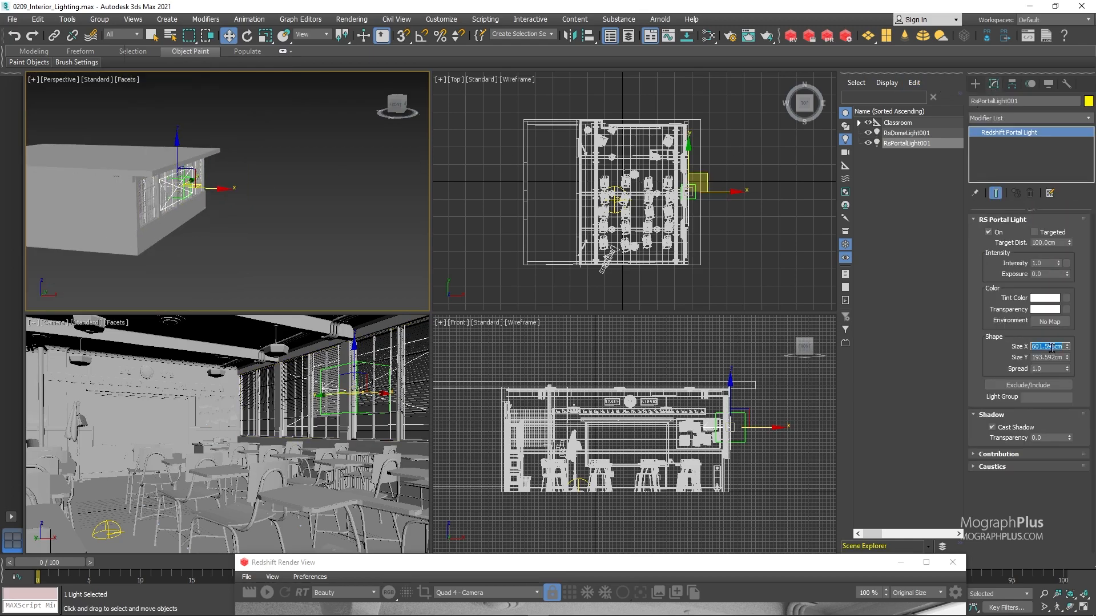
{"action": "type", "text": "765."}
{"action": "left_click", "coordinate": [1050, 357]}
{"action": "type", "text": "181"}
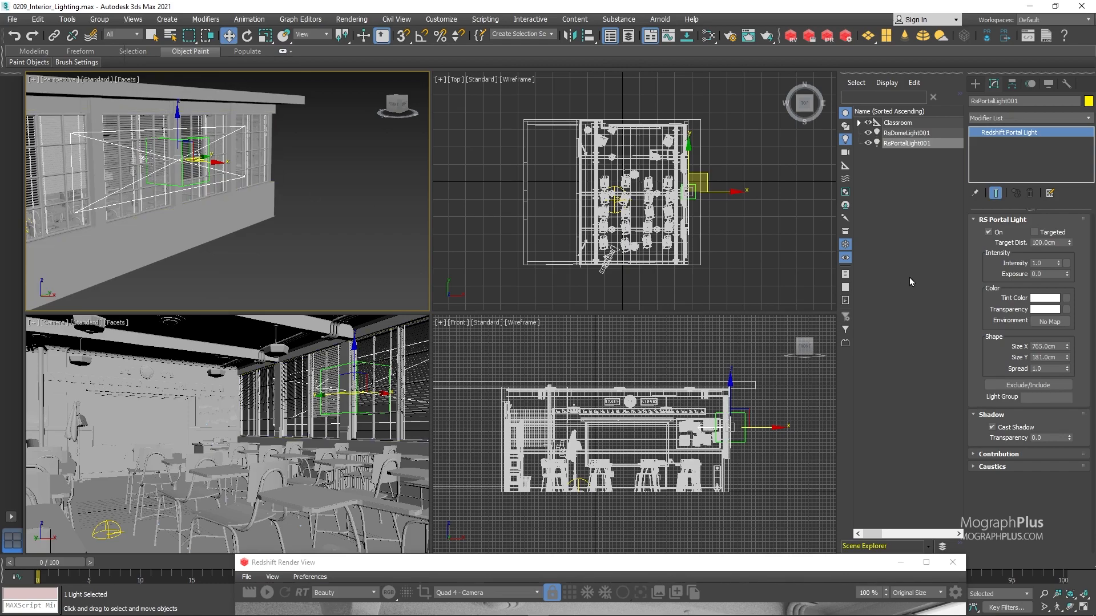
{"action": "mouse_move", "coordinate": [854, 287]}
{"action": "type", "text": "1"}
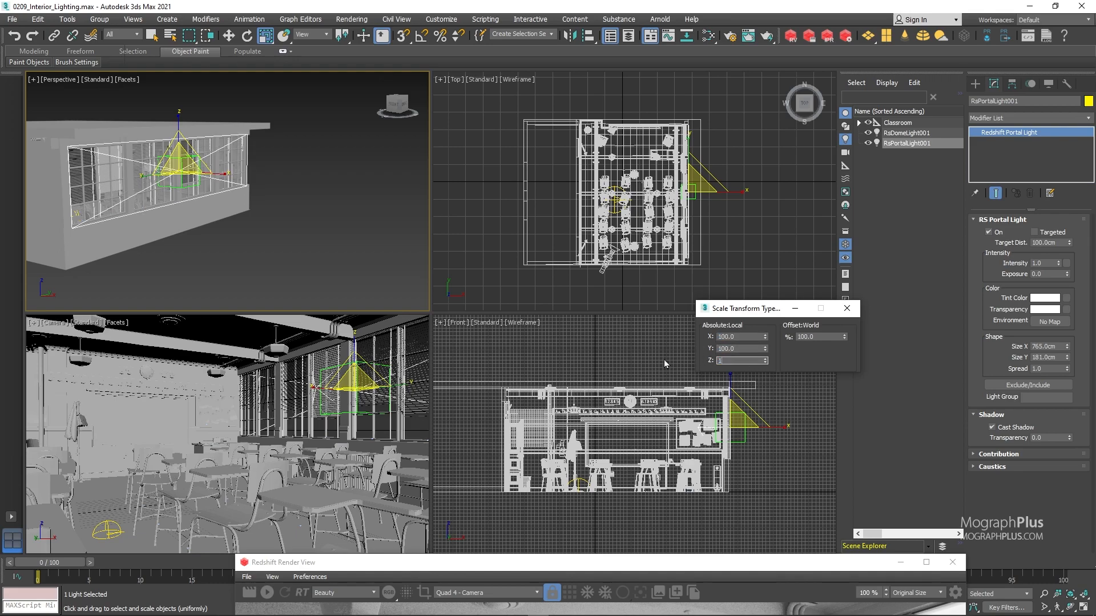
{"action": "left_click", "coordinate": [846, 308]}
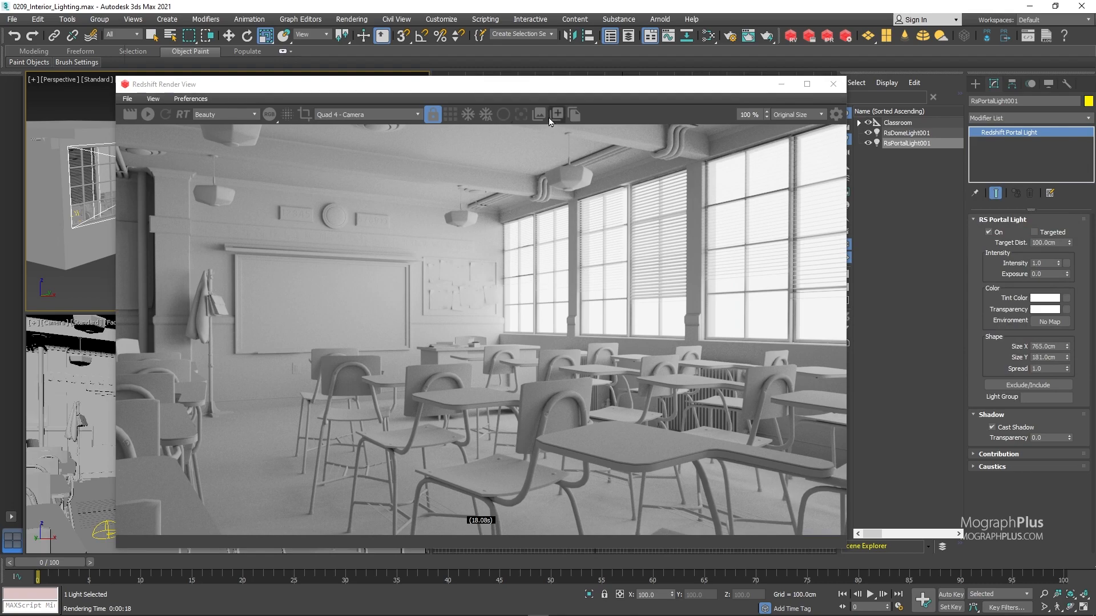
Take a second snapshot, maximize Render View and compare snapshot_1 with snapshot_0
{"action": "left_click", "coordinate": [807, 83]}
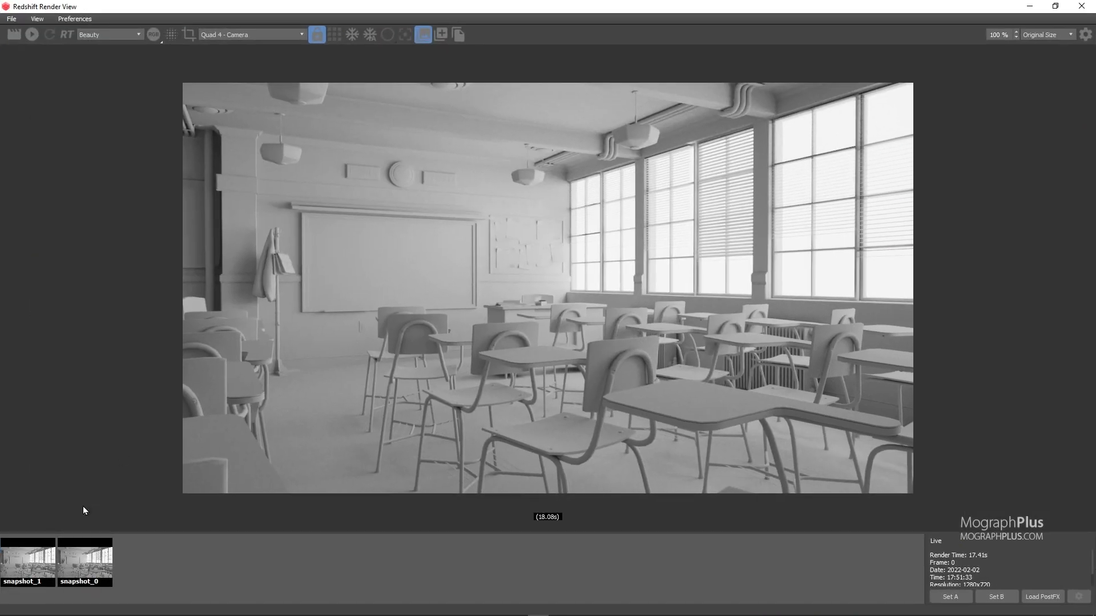
{"action": "left_click", "coordinate": [27, 562]}
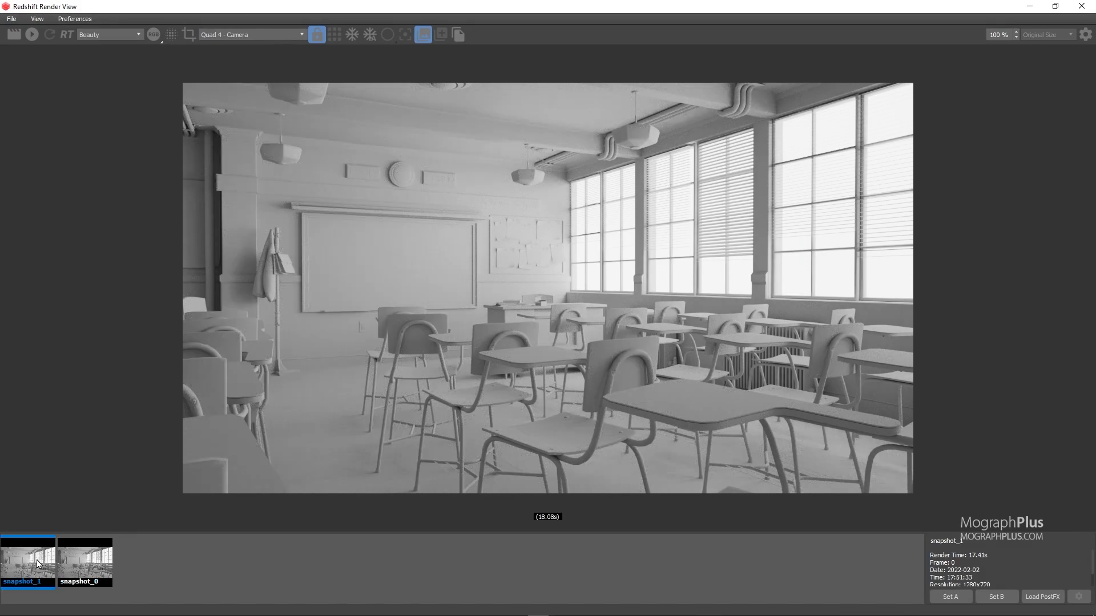
{"action": "left_click", "coordinate": [83, 562]}
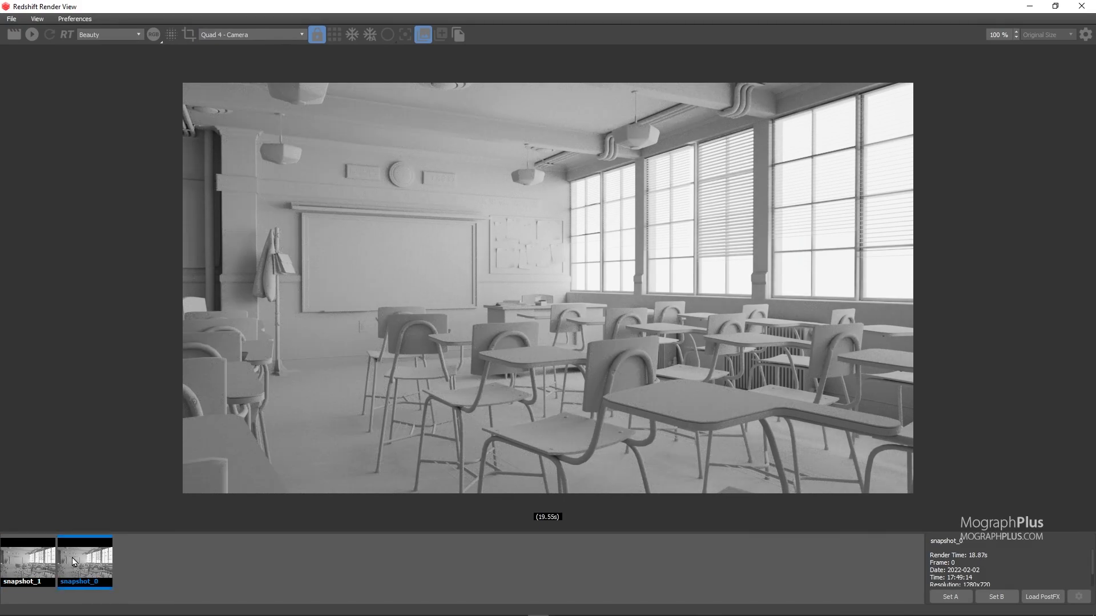
{"action": "left_click", "coordinate": [28, 562]}
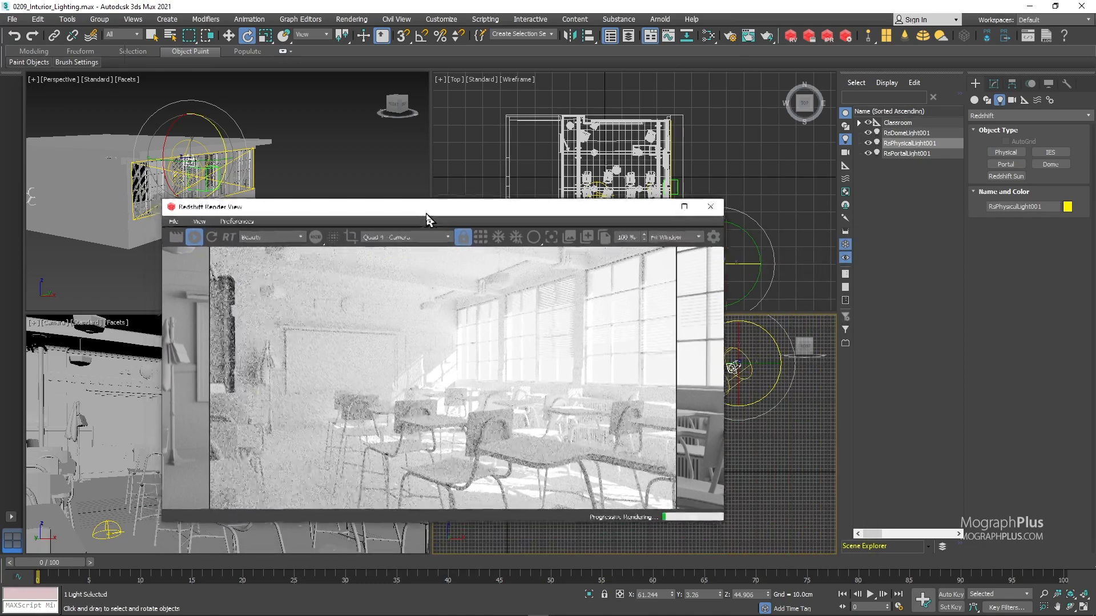
Rotate the Redshift Physical light so sunlight streams through the windows
{"action": "left_click_drag", "start_coordinate": [429, 206], "coordinate": [450, 211]}
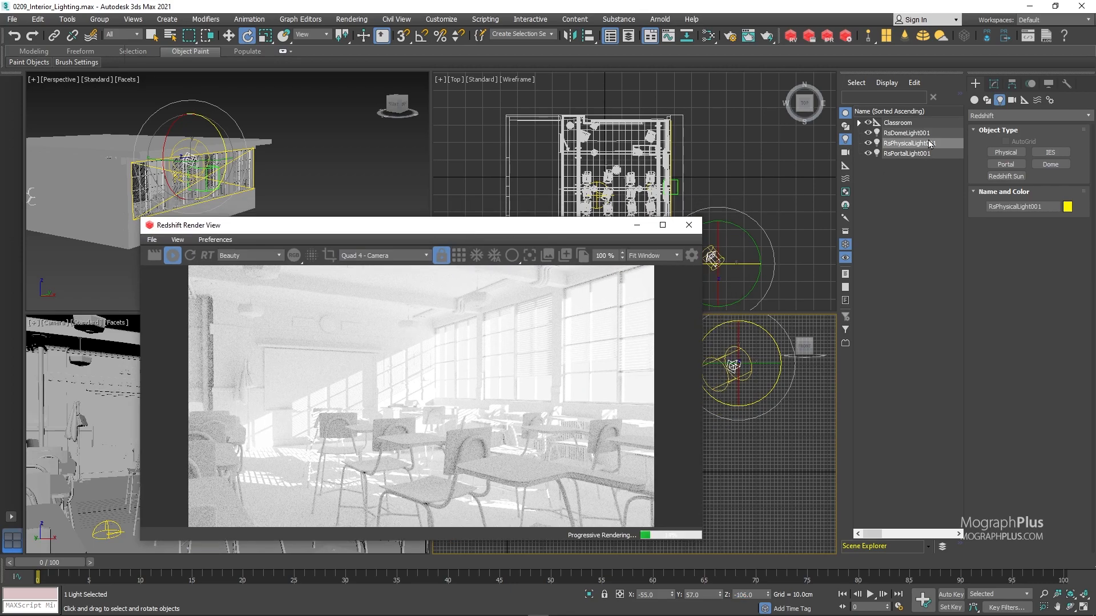
{"action": "double_click", "coordinate": [906, 143]}
{"action": "type", "text": "RS Directional Li"}
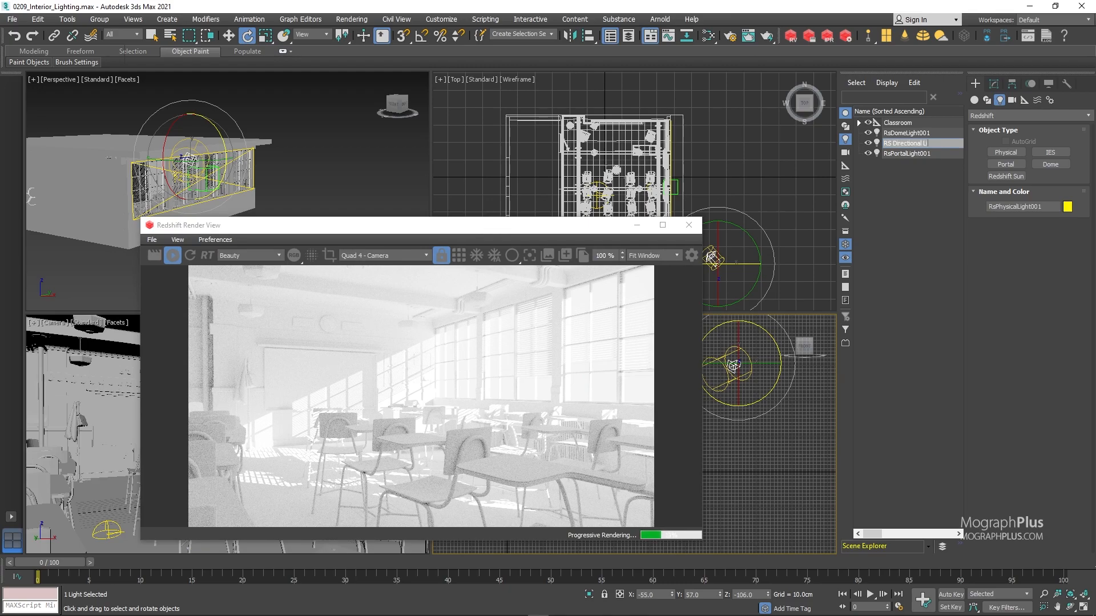
Confirm the name 'RS Directional Light' and move the render preview aside
{"action": "left_click", "coordinate": [908, 133]}
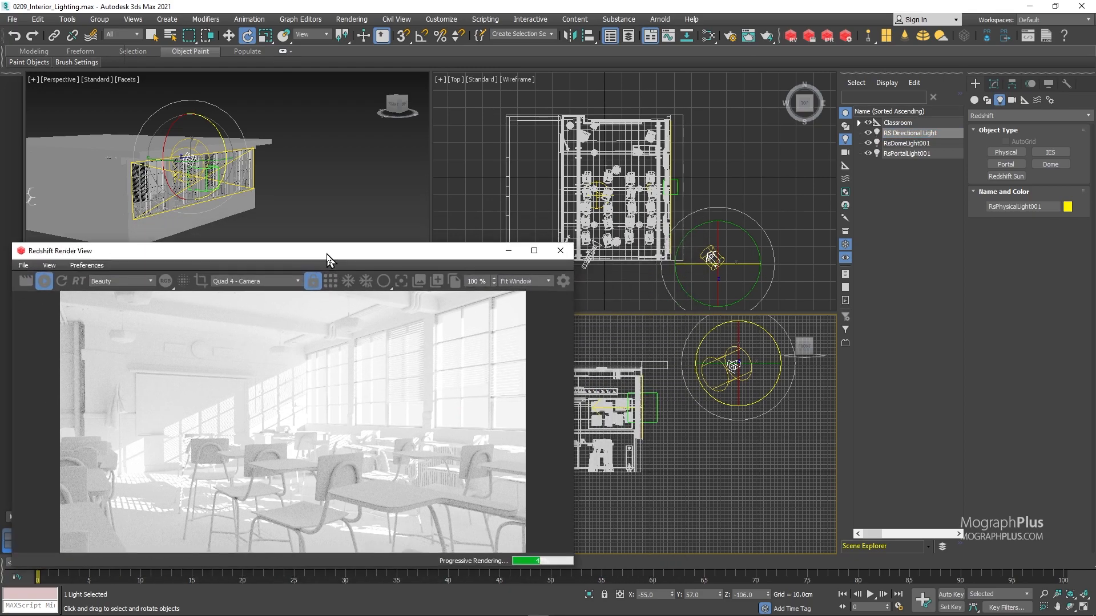
{"action": "left_click_drag", "start_coordinate": [329, 250], "coordinate": [503, 249]}
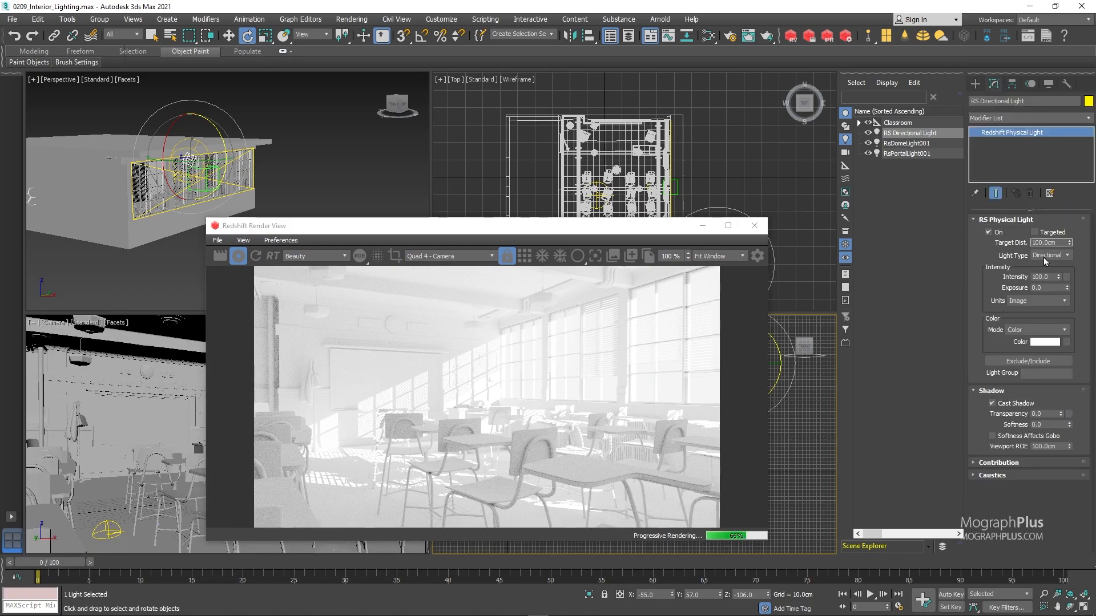
Give the RS Directional Light intensity 2.0 and shadow softness 0.5, with the Render View enlarged
{"action": "type", "text": "1.0"}
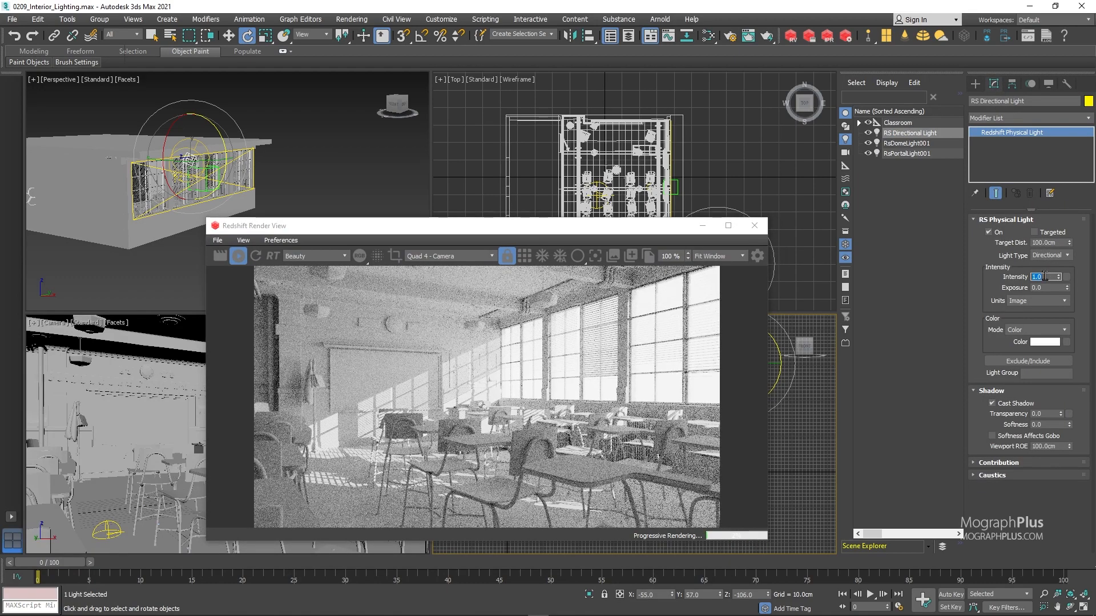
{"action": "type", "text": "2.0"}
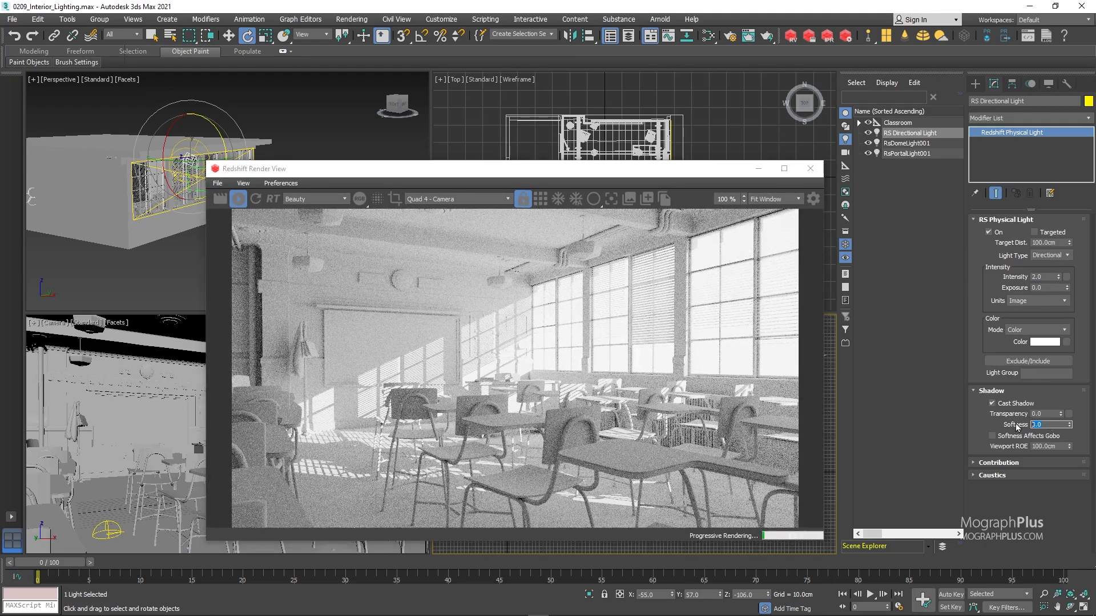
{"action": "type", "text": "0.5"}
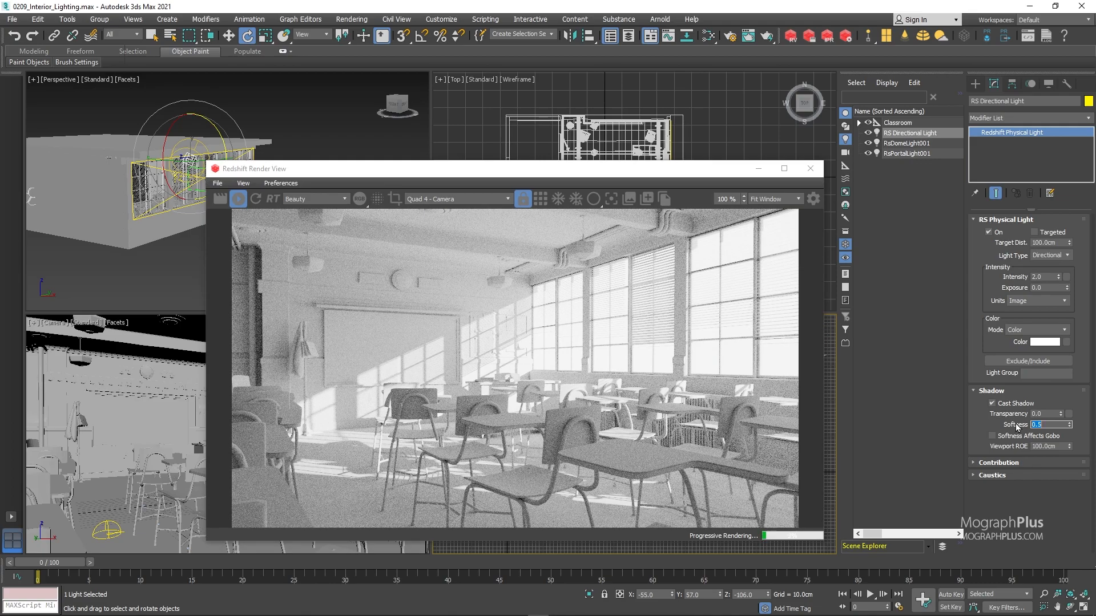
{"action": "left_click_drag", "start_coordinate": [249, 169], "coordinate": [300, 213]}
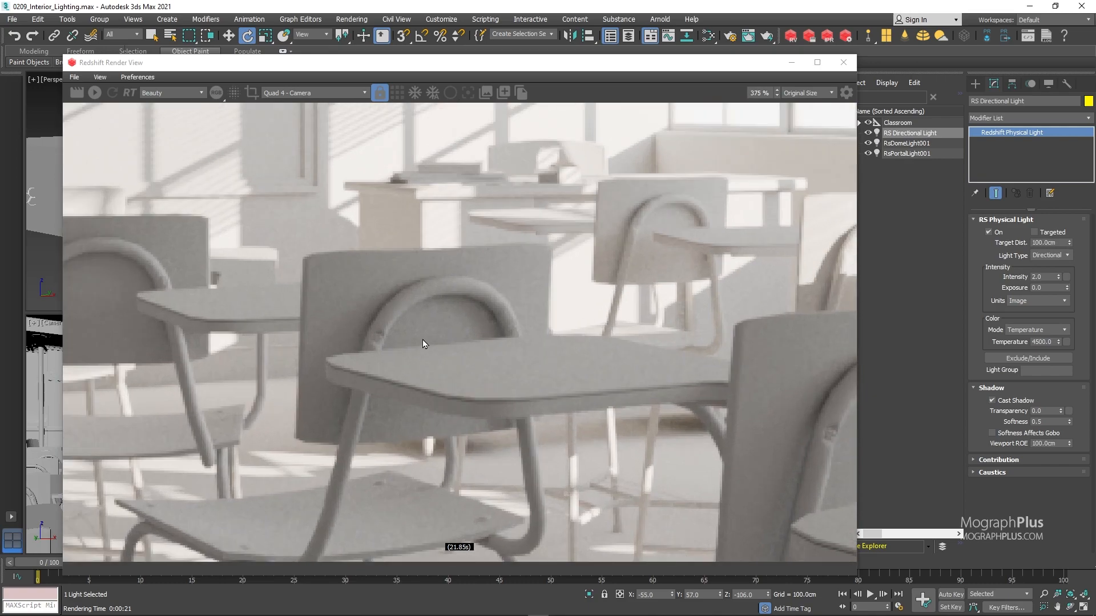
Set Redshift Bucket Quality to High, enable Altus Single denoising and close Render Setup
{"action": "scroll", "scroll_direction": "down", "scroll_amount": 3}
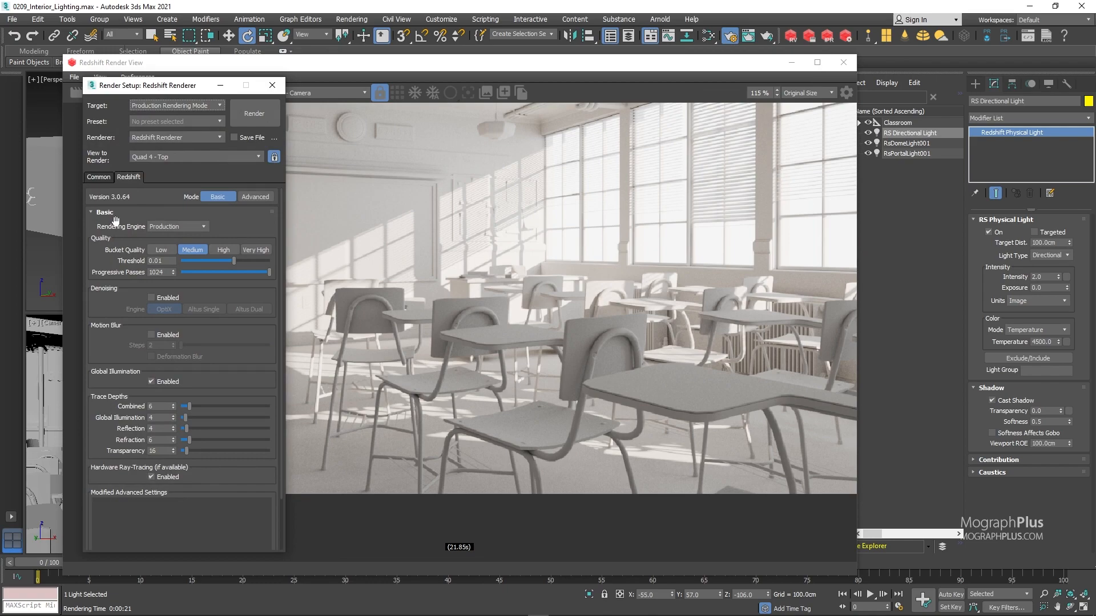
{"action": "left_click", "coordinate": [223, 250]}
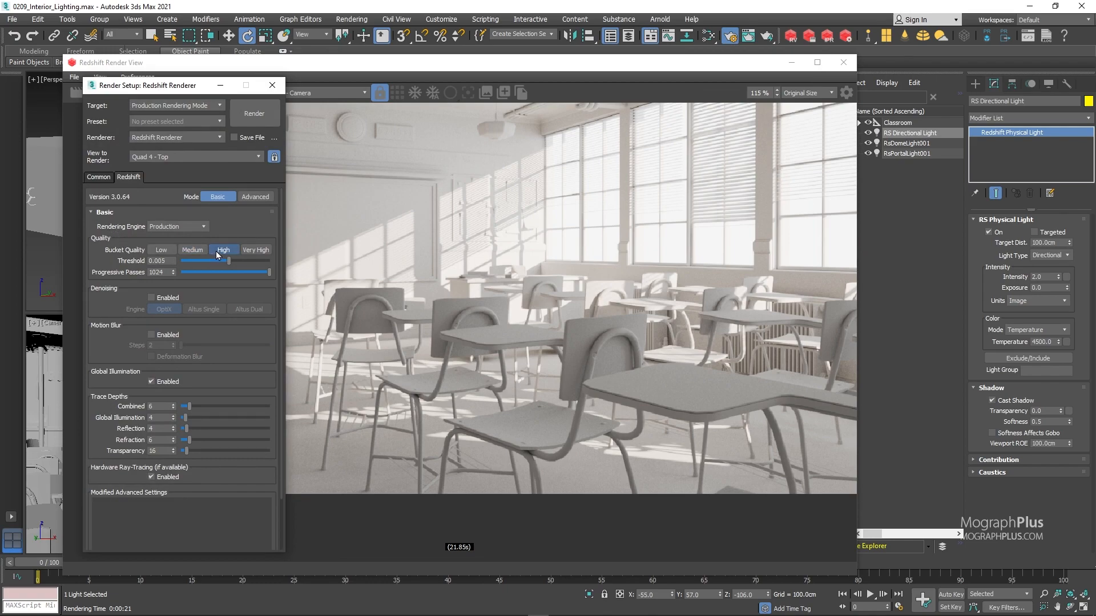
{"action": "left_click", "coordinate": [150, 297]}
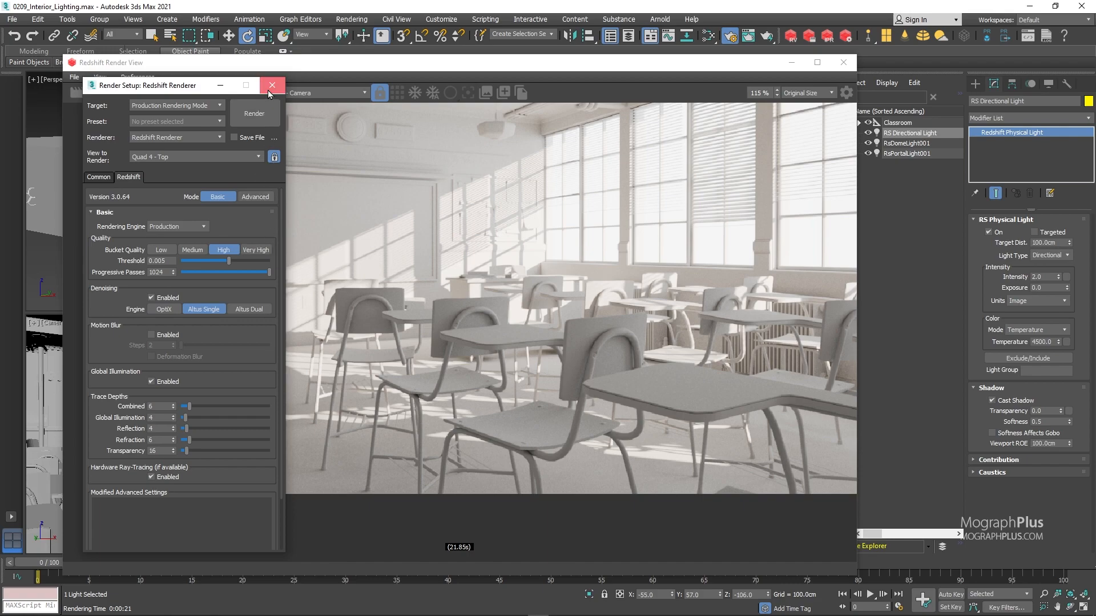
{"action": "left_click", "coordinate": [272, 85]}
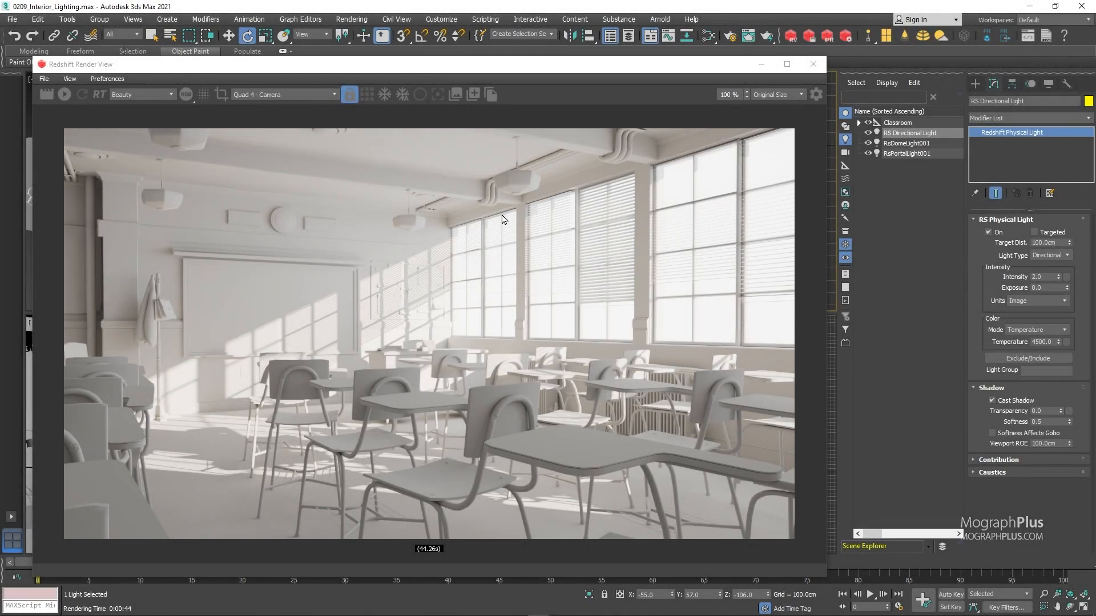
{"action": "mouse_move", "coordinate": [848, 259]}
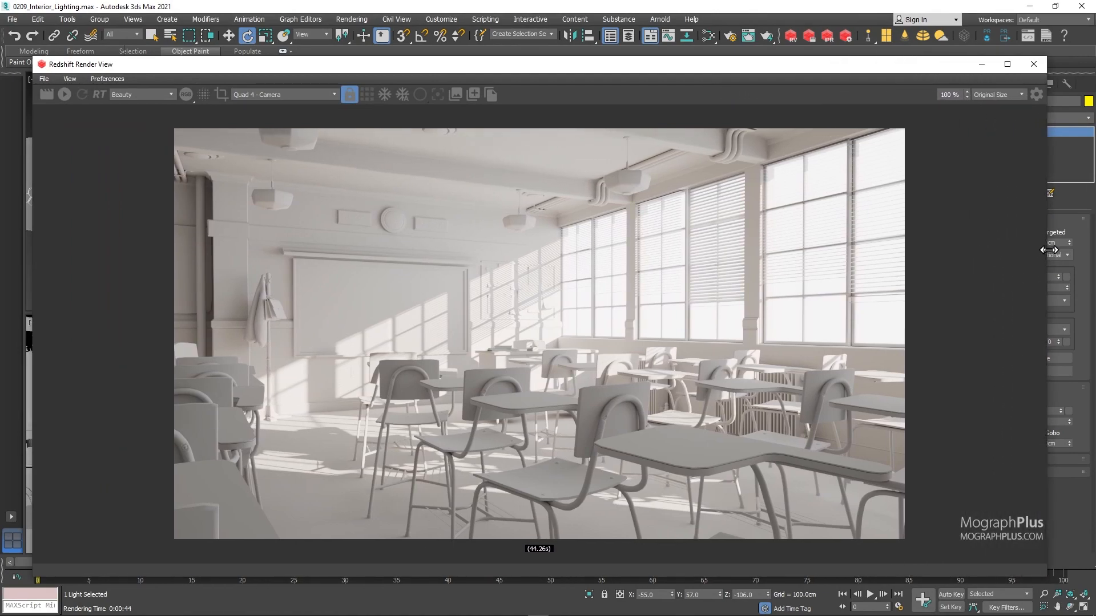
{"action": "mouse_move", "coordinate": [1022, 128]}
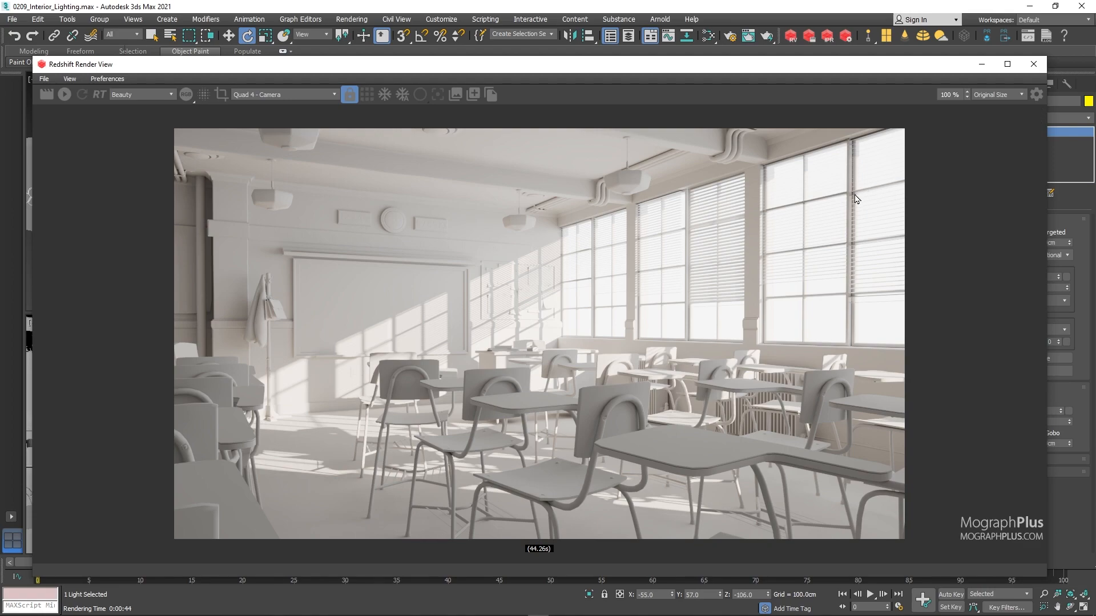
{"action": "mouse_move", "coordinate": [832, 204]}
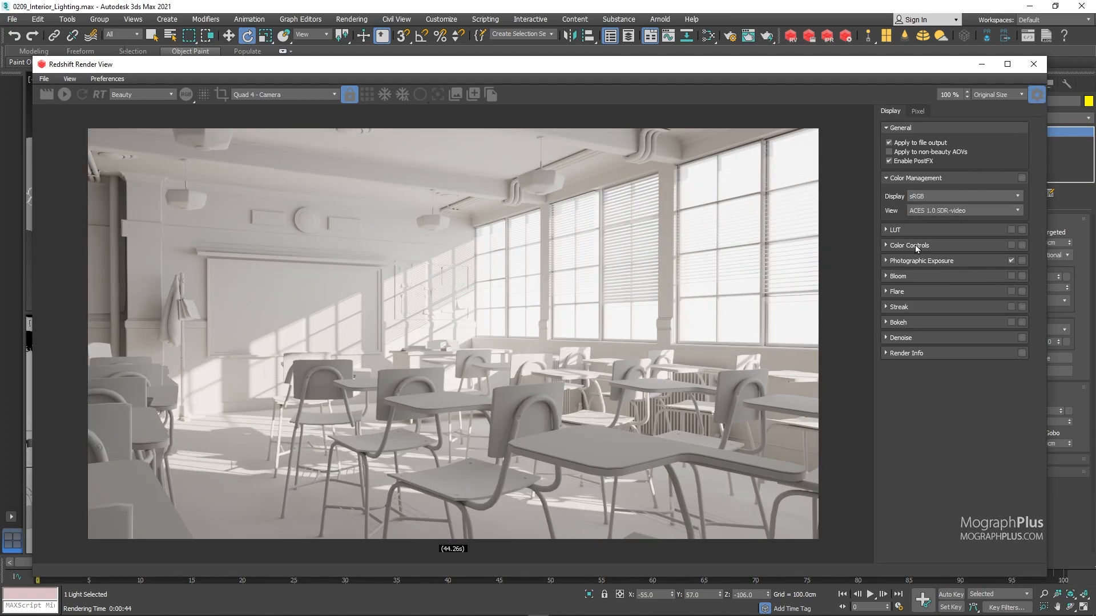
Add a lower point to the Color Controls RGB curve and pull it down for deeper shadows and more contrast
{"action": "left_click", "coordinate": [909, 245]}
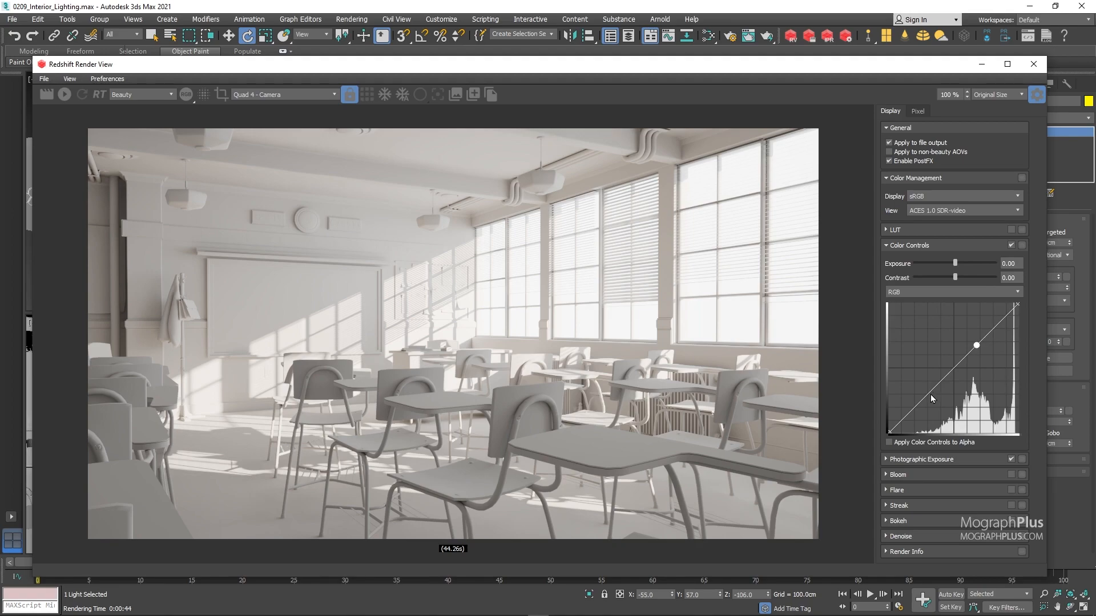
{"action": "left_click_drag", "start_coordinate": [976, 344], "coordinate": [933, 394]}
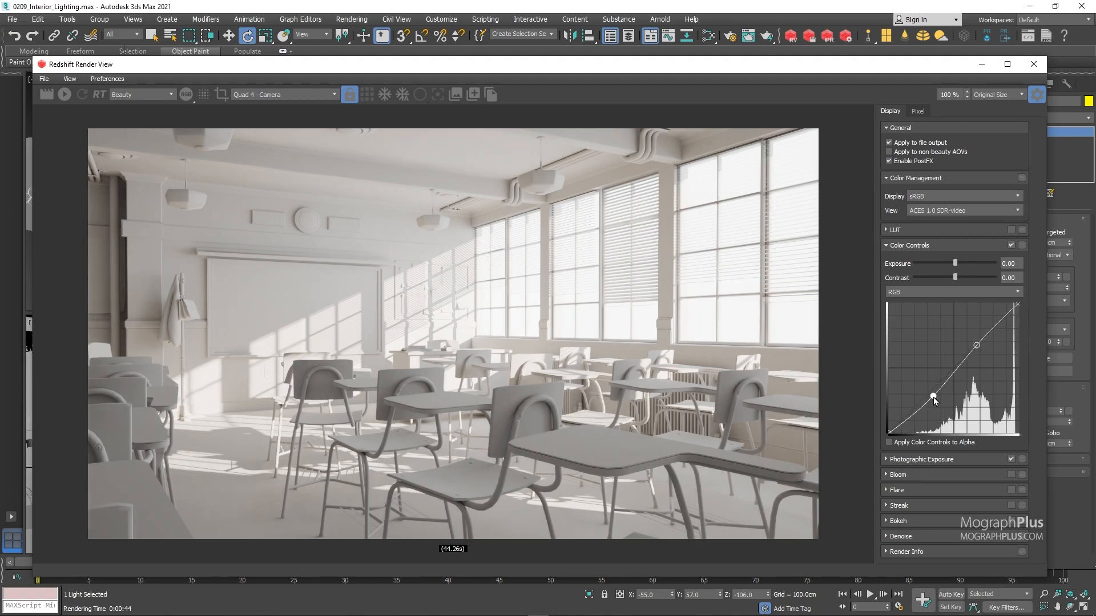
{"action": "left_click_drag", "start_coordinate": [933, 395], "coordinate": [942, 402]}
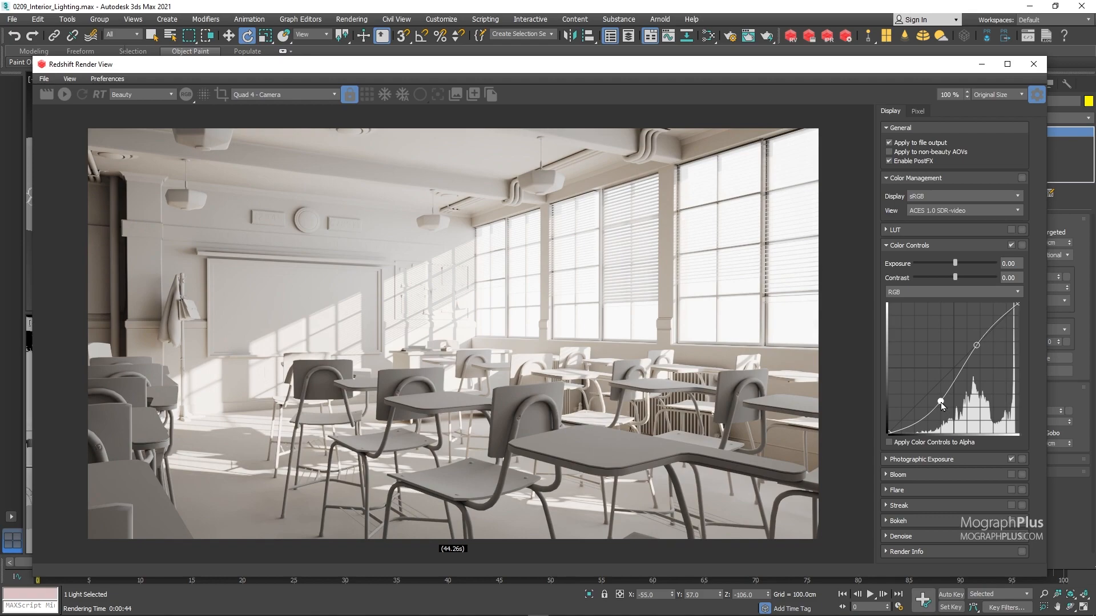
{"action": "left_click_drag", "start_coordinate": [942, 406], "coordinate": [942, 399]}
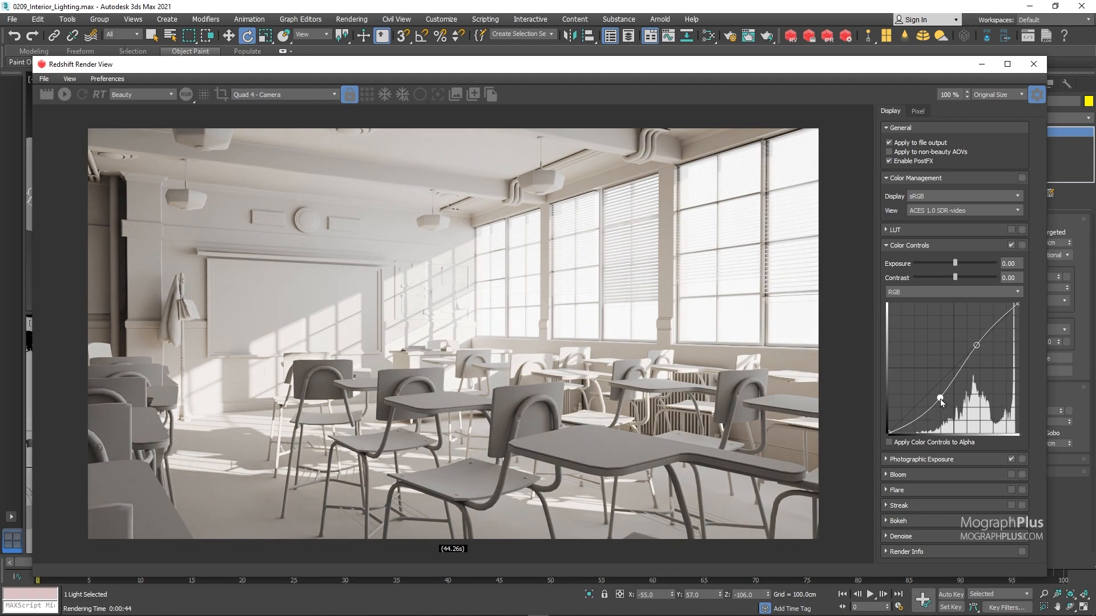
{"action": "left_click_drag", "start_coordinate": [939, 400], "coordinate": [977, 345]}
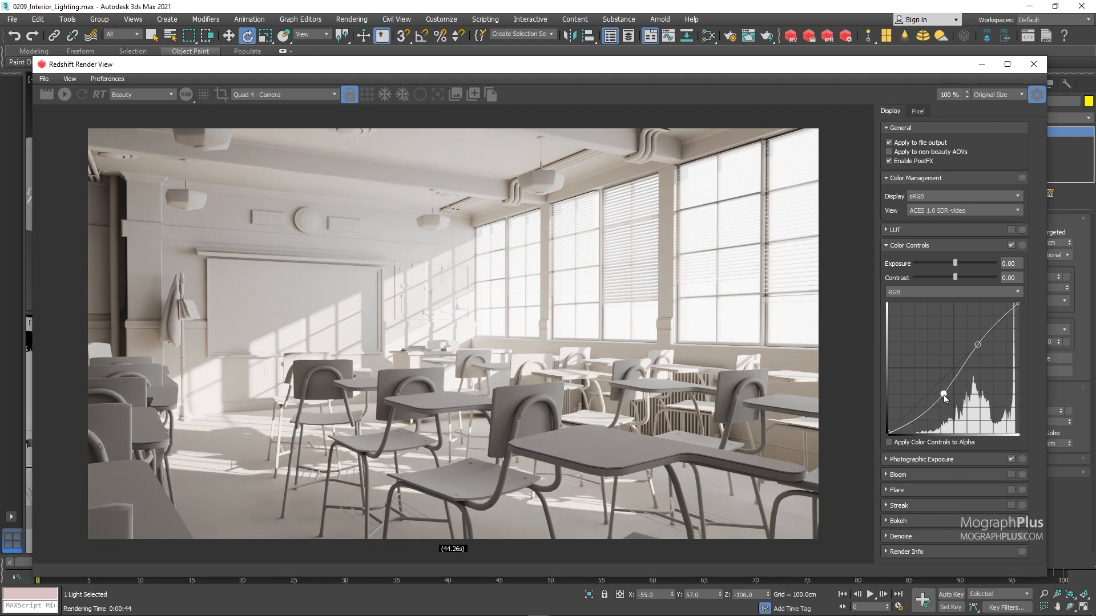
{"action": "left_click_drag", "start_coordinate": [943, 395], "coordinate": [935, 398]}
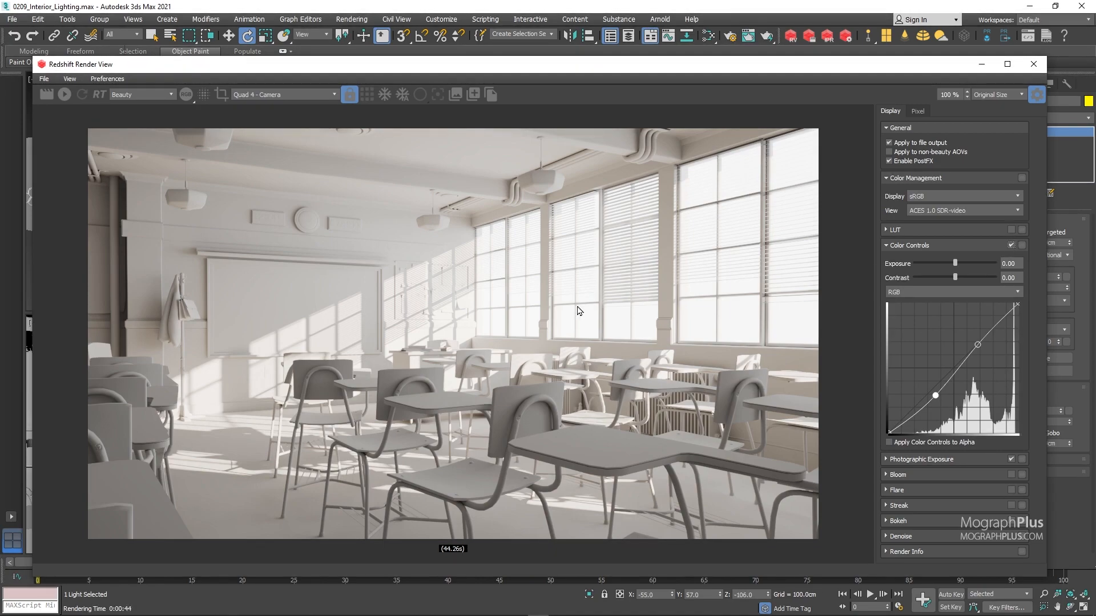
{"action": "mouse_move", "coordinate": [889, 259]}
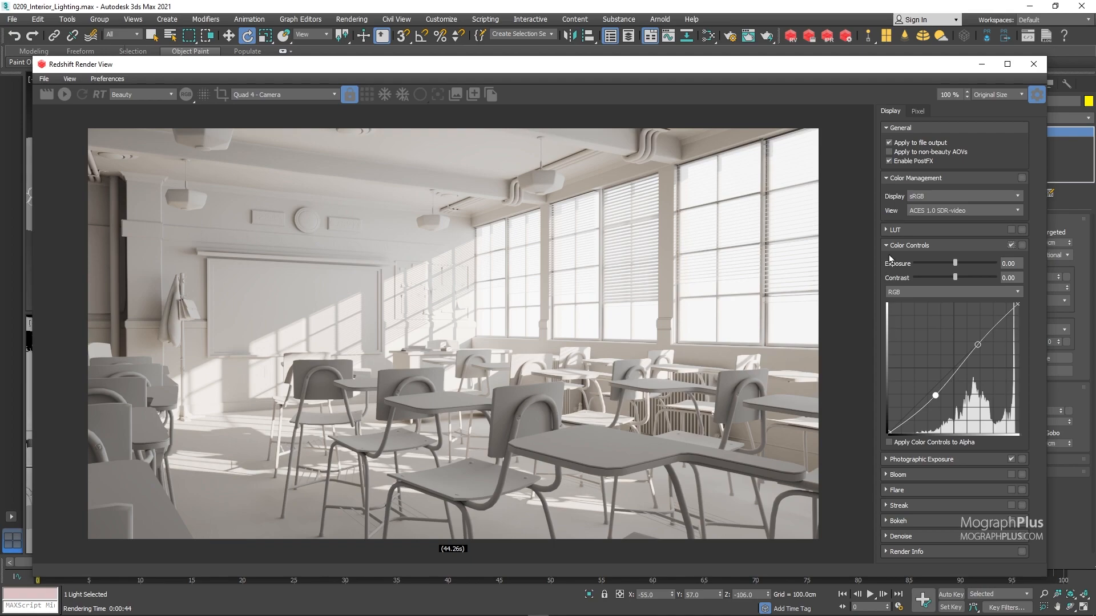
{"action": "left_click", "coordinate": [907, 245]}
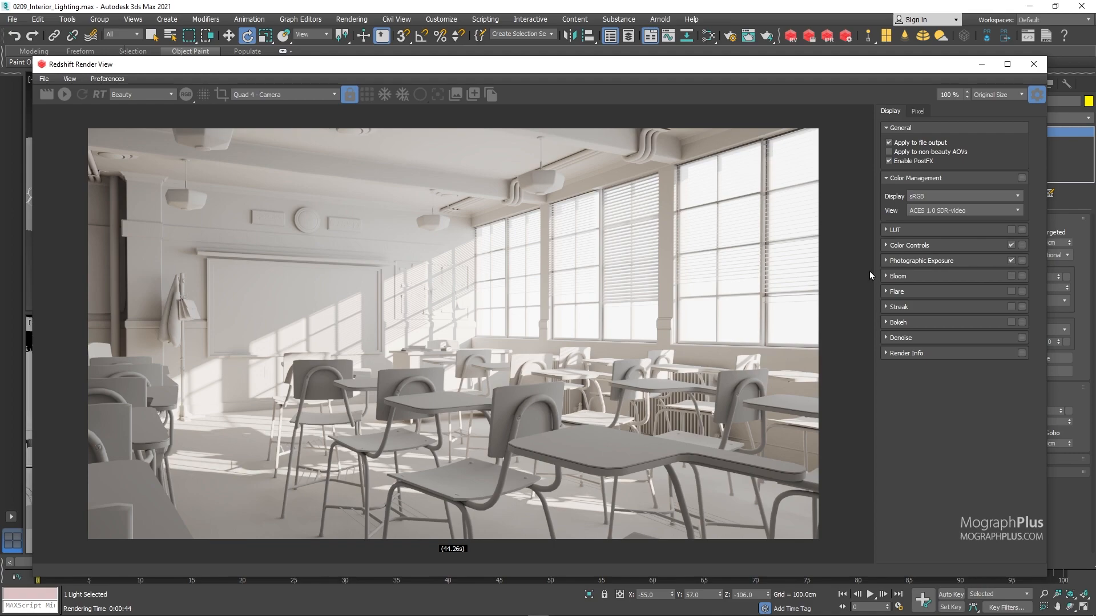
{"action": "left_click", "coordinate": [1011, 260]}
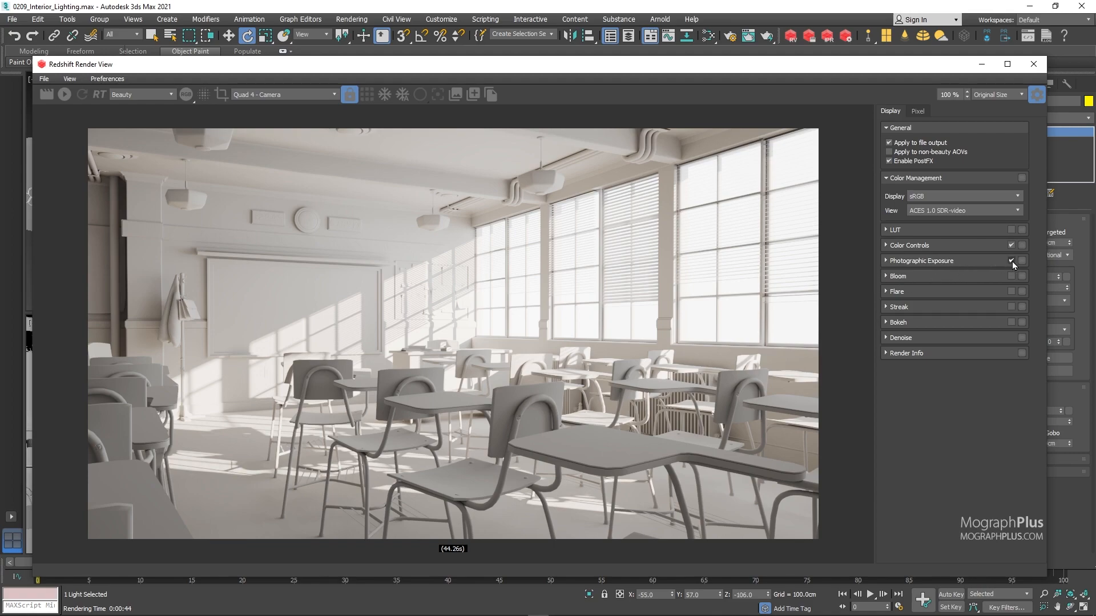
{"action": "left_click", "coordinate": [1012, 260]}
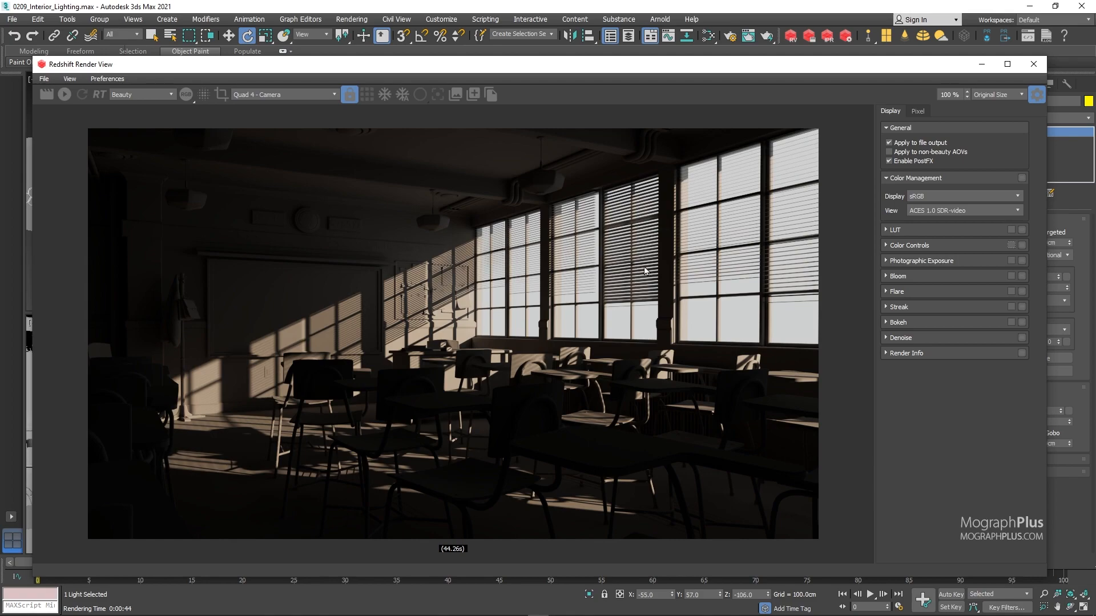
{"action": "left_click", "coordinate": [43, 79]}
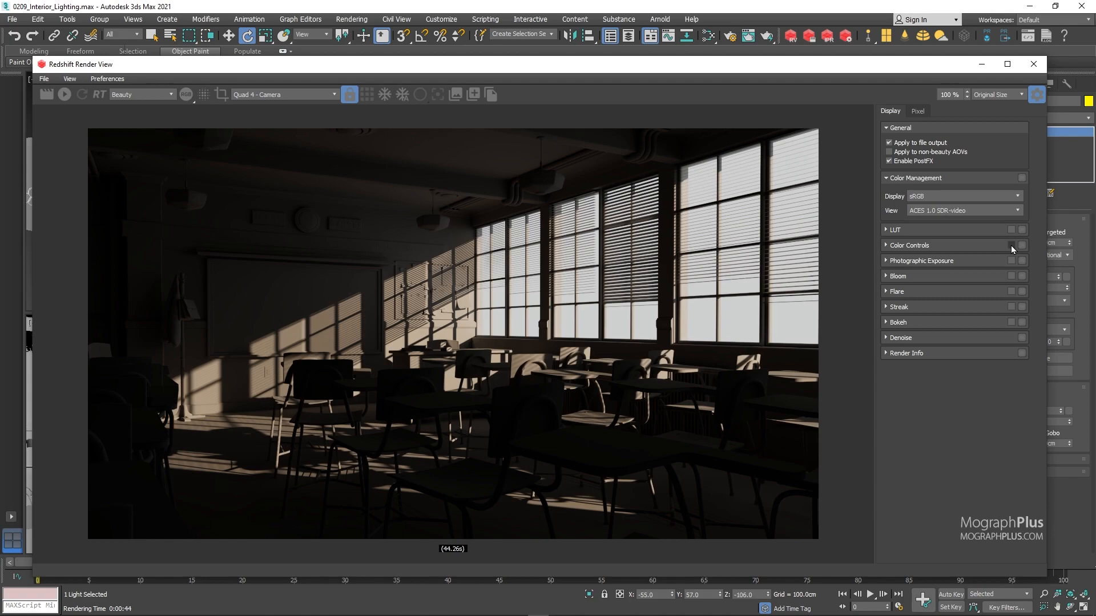
{"action": "left_click", "coordinate": [1020, 245]}
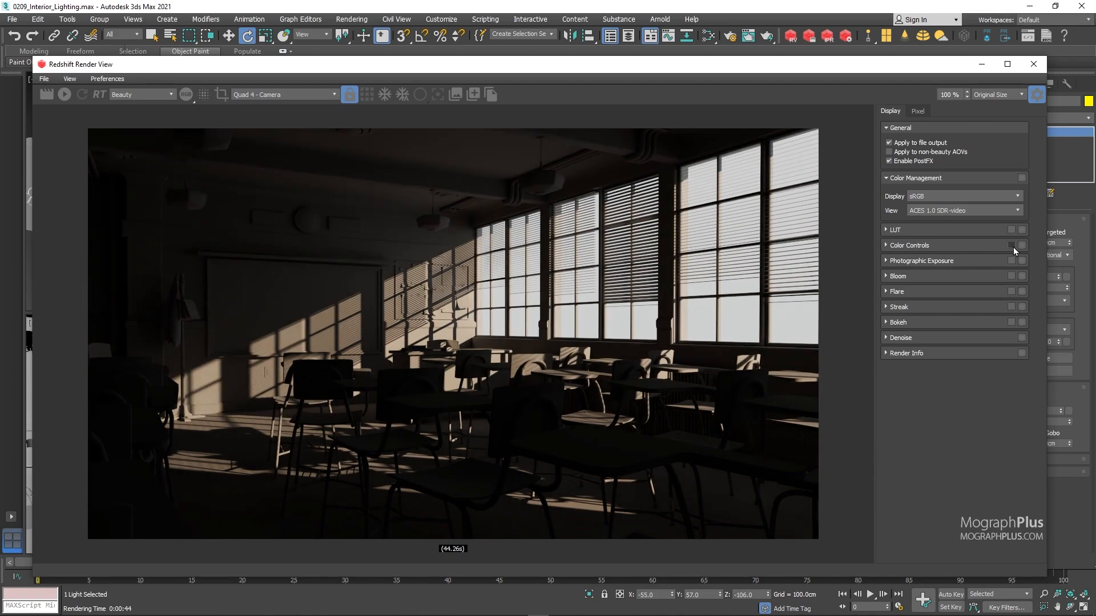
{"action": "left_click", "coordinate": [1011, 261]}
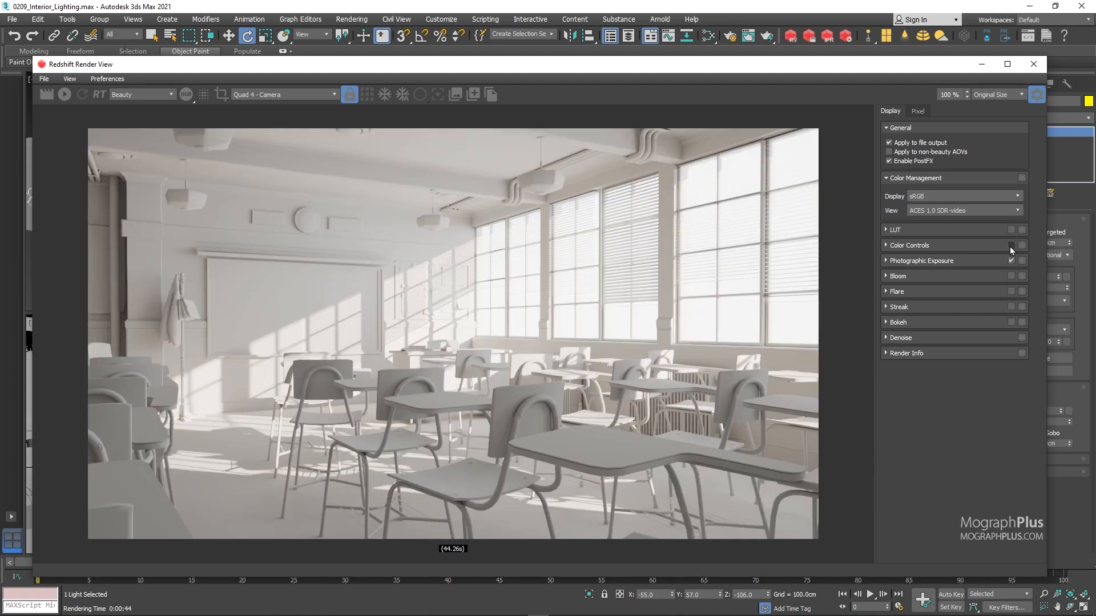
{"action": "left_click", "coordinate": [1010, 246]}
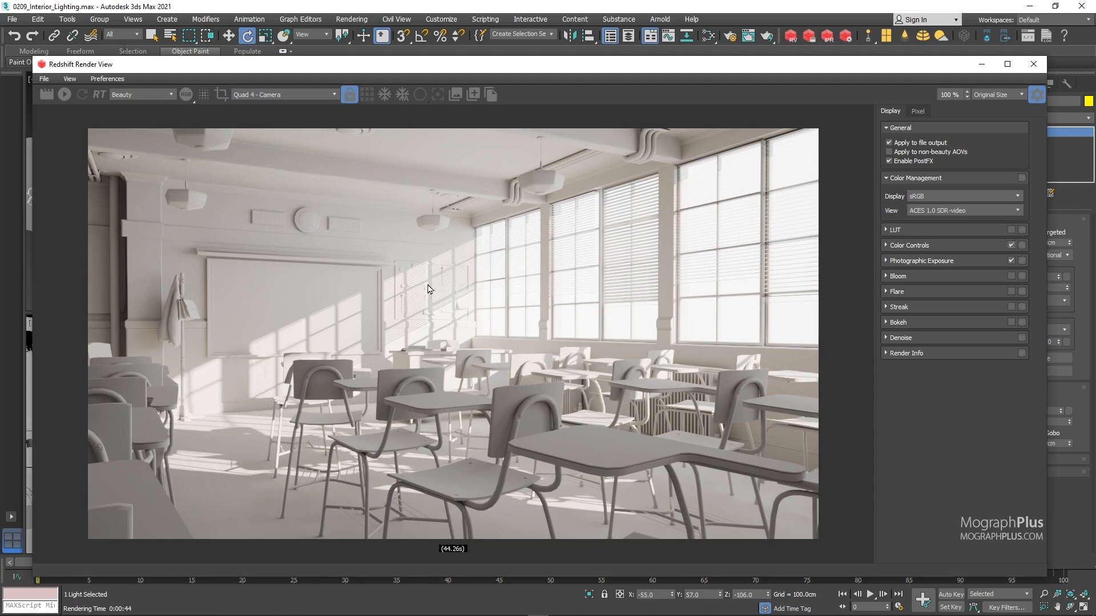
{"action": "mouse_move", "coordinate": [674, 288]}
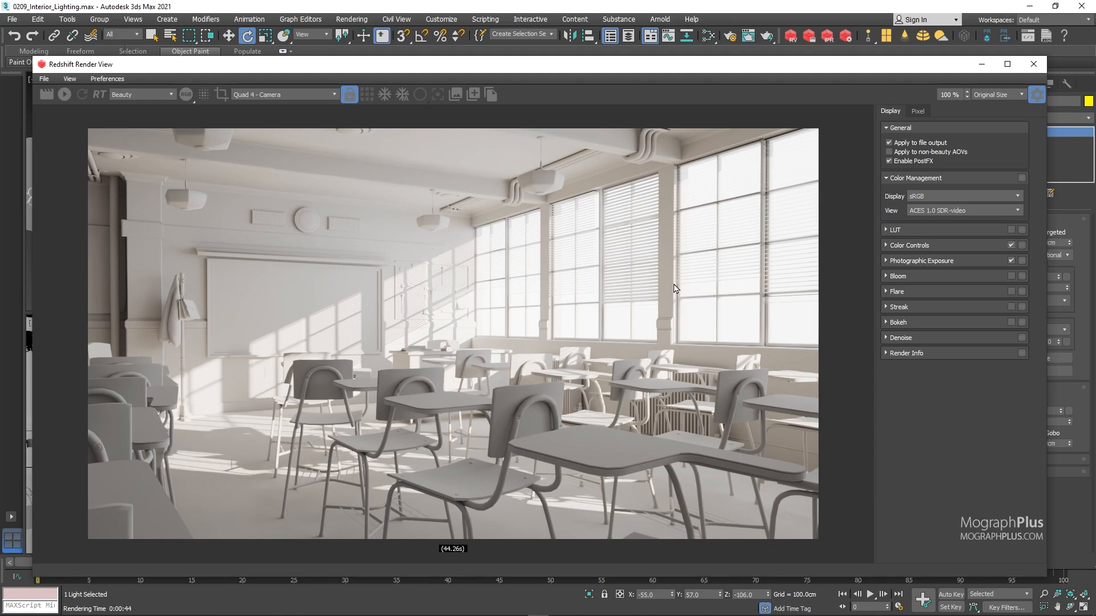
{"action": "mouse_move", "coordinate": [1039, 96]}
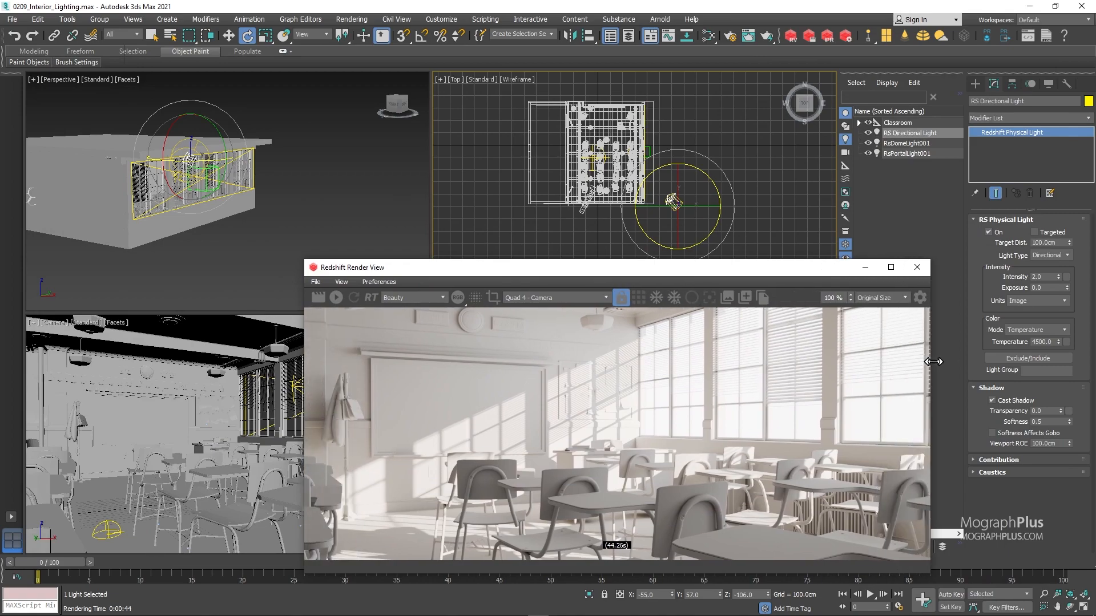
Reduce the Render View to fit the image and hide the Post Effects panel
{"action": "left_click", "coordinate": [905, 297]}
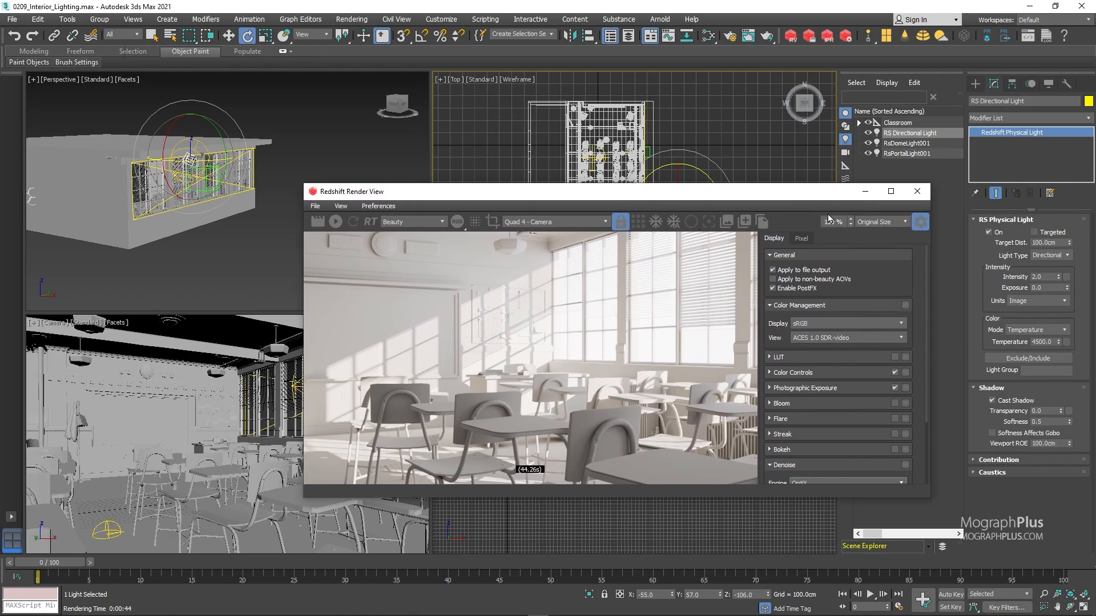
{"action": "left_click", "coordinate": [878, 221]}
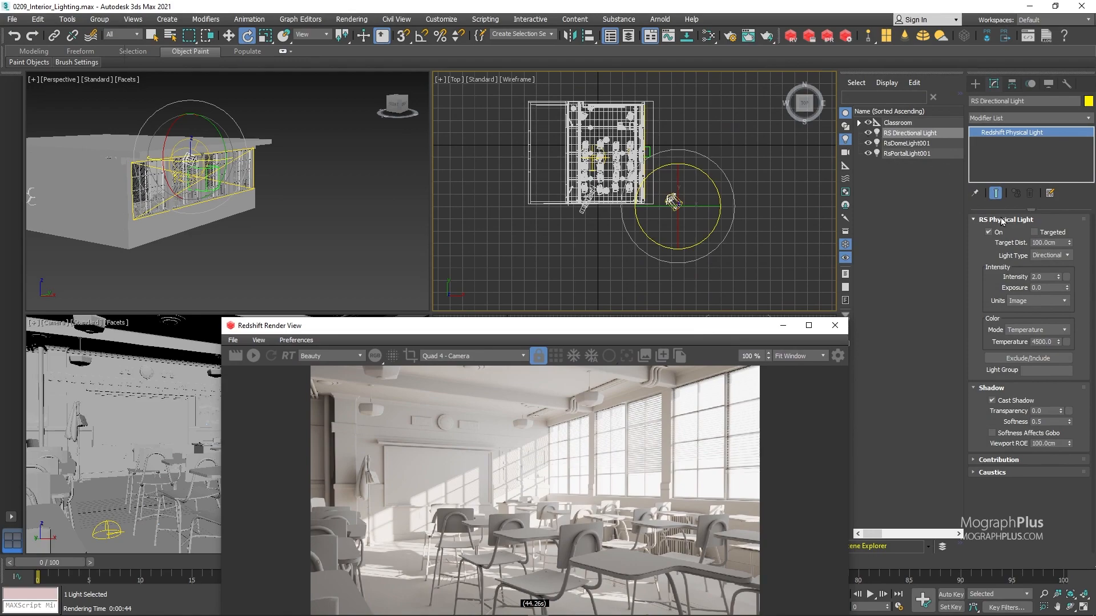
Create a Redshift Physical Sun with target and add its Redshift Physical Sky
{"action": "left_click", "coordinate": [906, 144]}
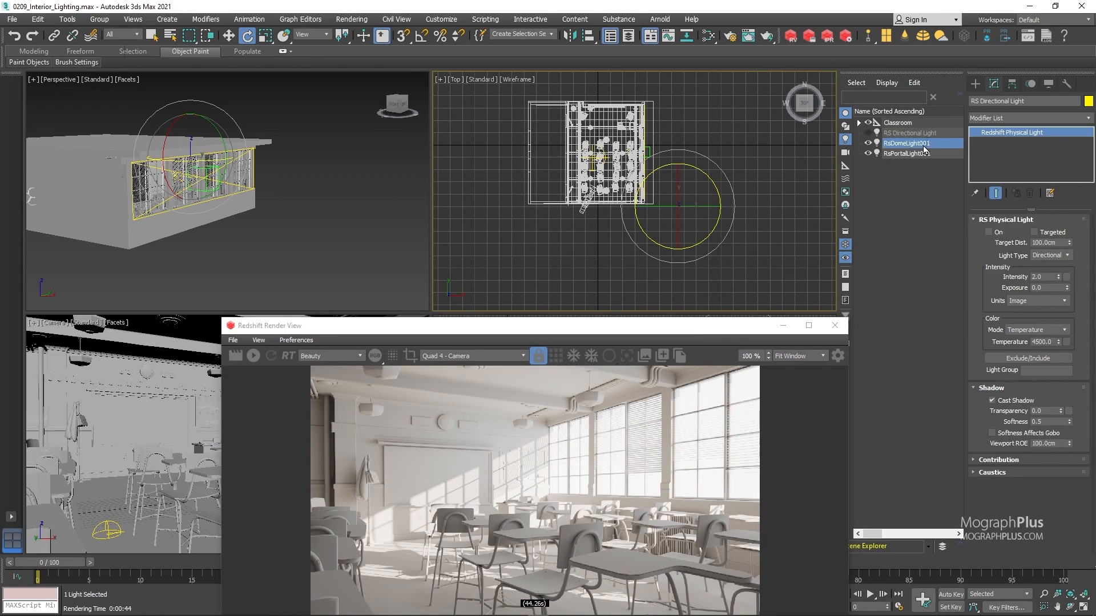
{"action": "left_click", "coordinate": [906, 143]}
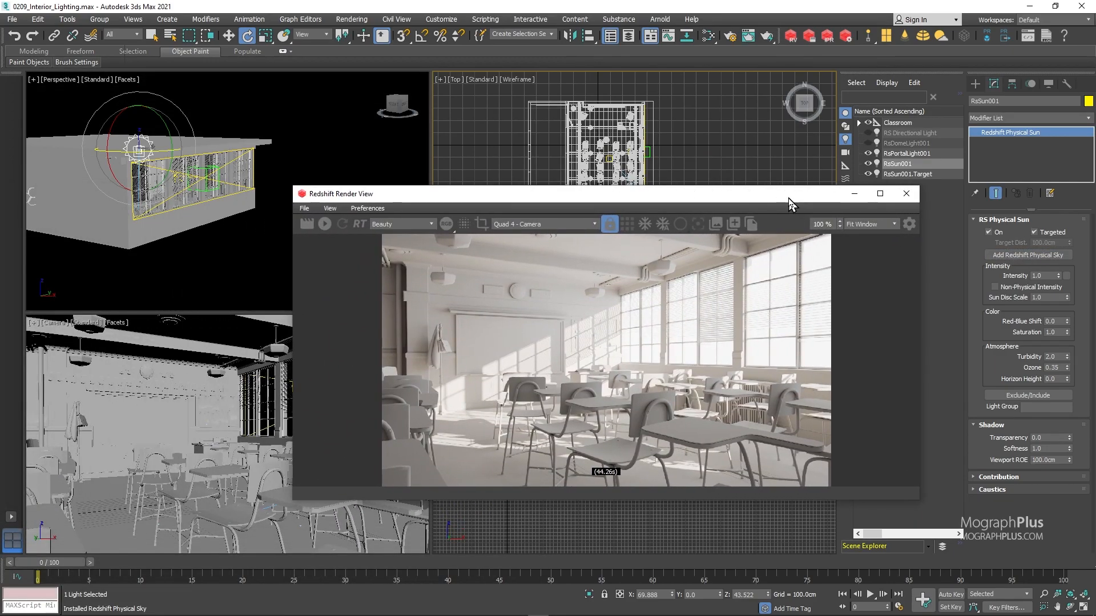
Set the Physical Sun's Horizon Height to -0.5, testing Red-Blue Shift and Sun Disc Scale before restoring 0.0 and 1.0
{"action": "left_click", "coordinate": [324, 223]}
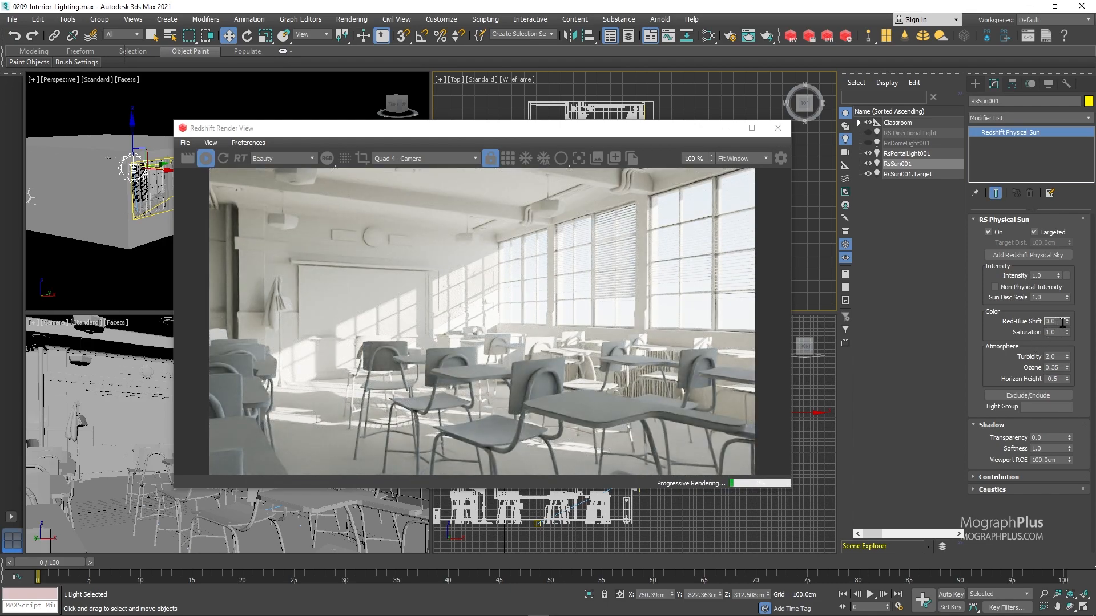
{"action": "type", "text": "0.5"}
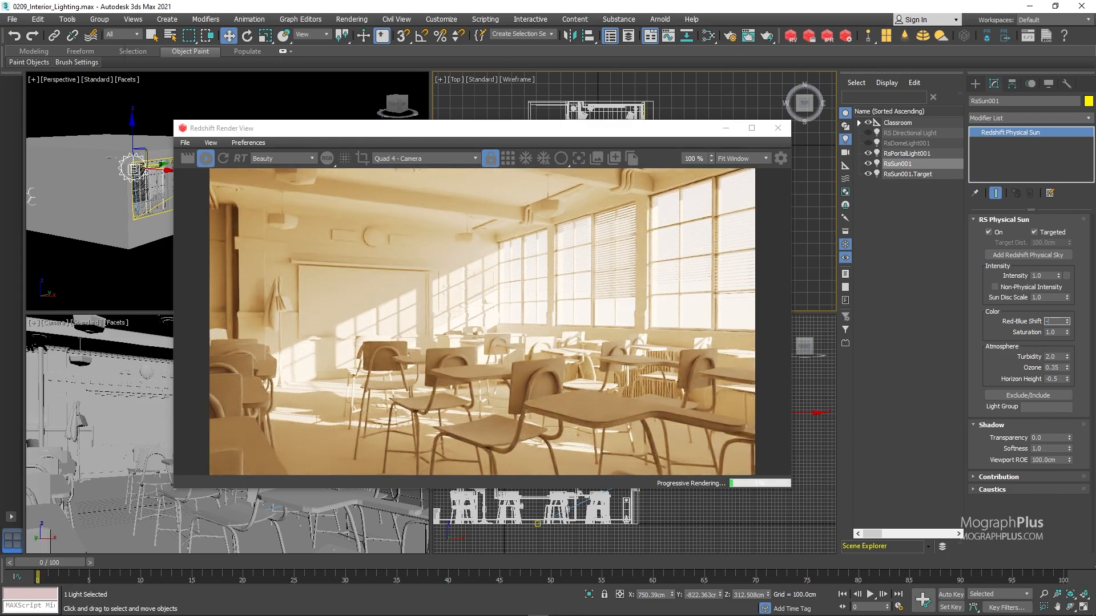
{"action": "type", "text": "-0.5"}
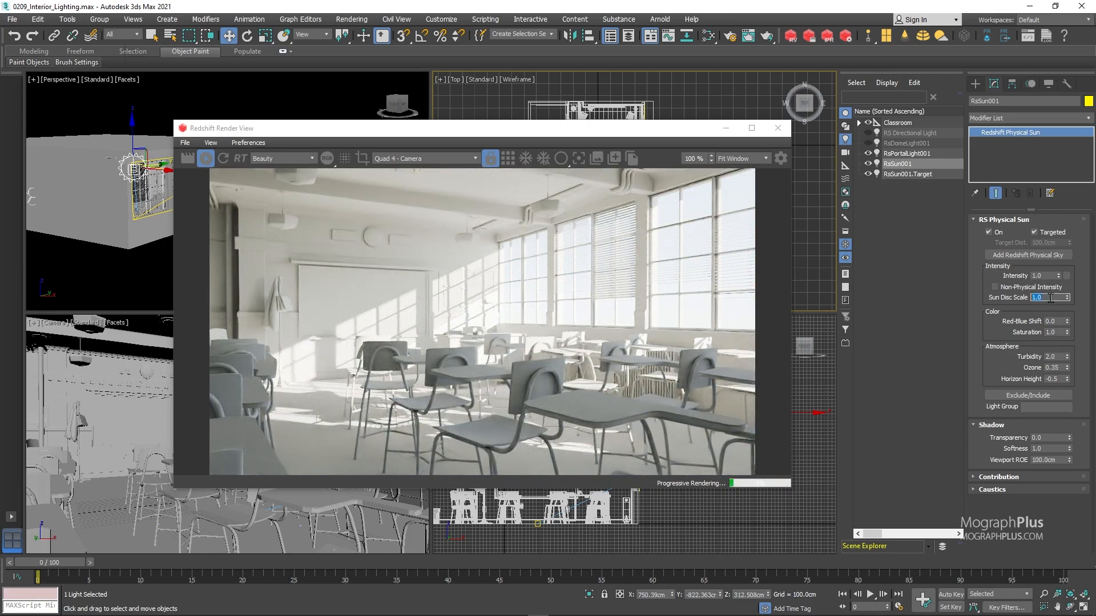
{"action": "type", "text": "3.0"}
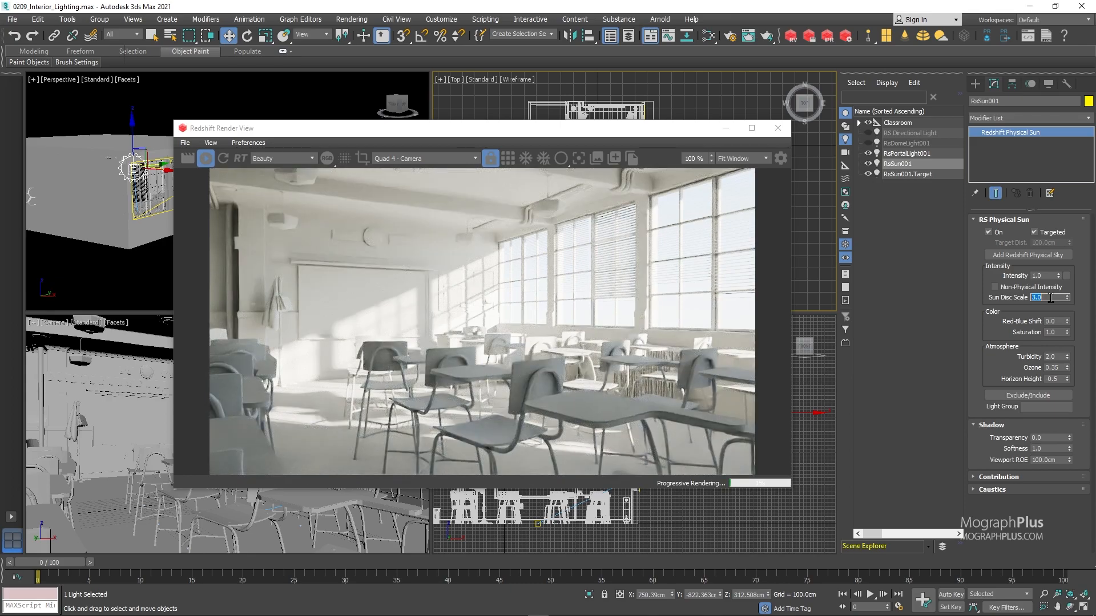
{"action": "type", "text": "5.0"}
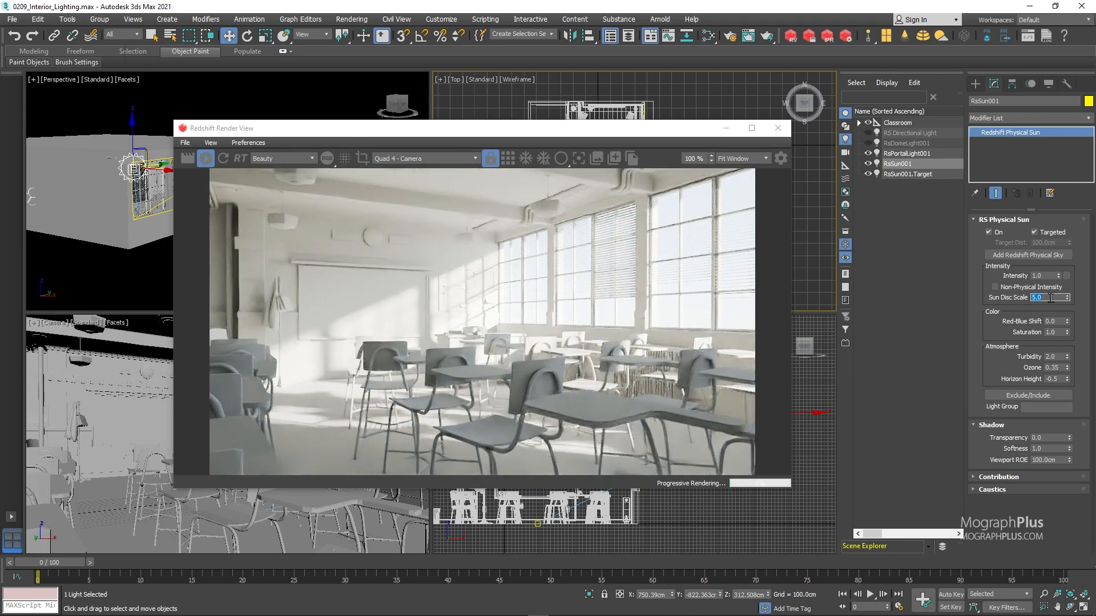
{"action": "type", "text": "1.0"}
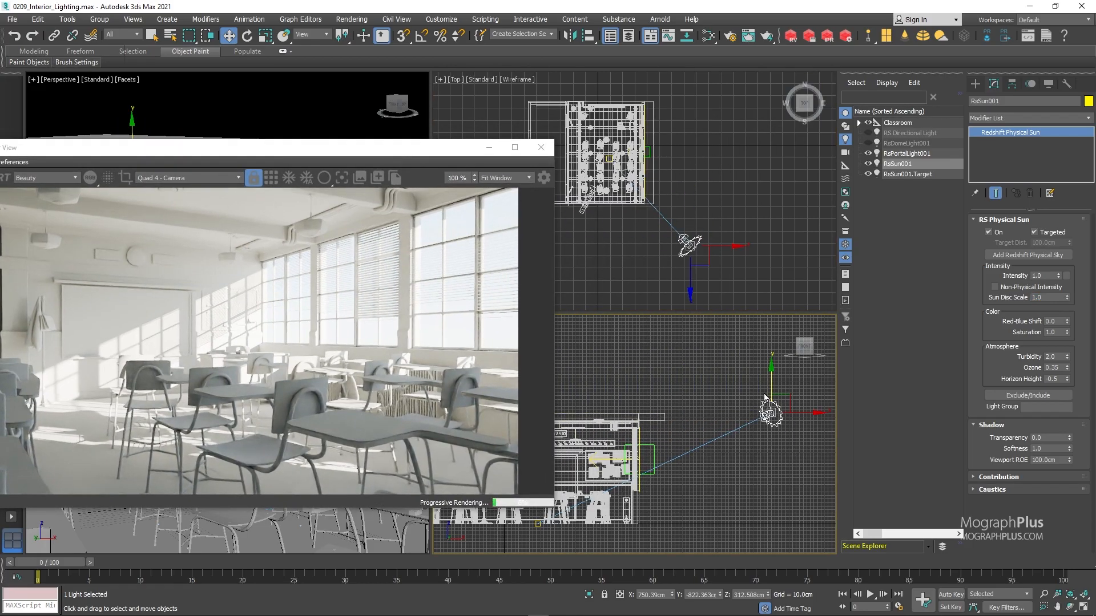
Move RsSun001 higher above the classroom, then uncheck On to disable the sun
{"action": "left_click_drag", "start_coordinate": [769, 412], "coordinate": [768, 461]}
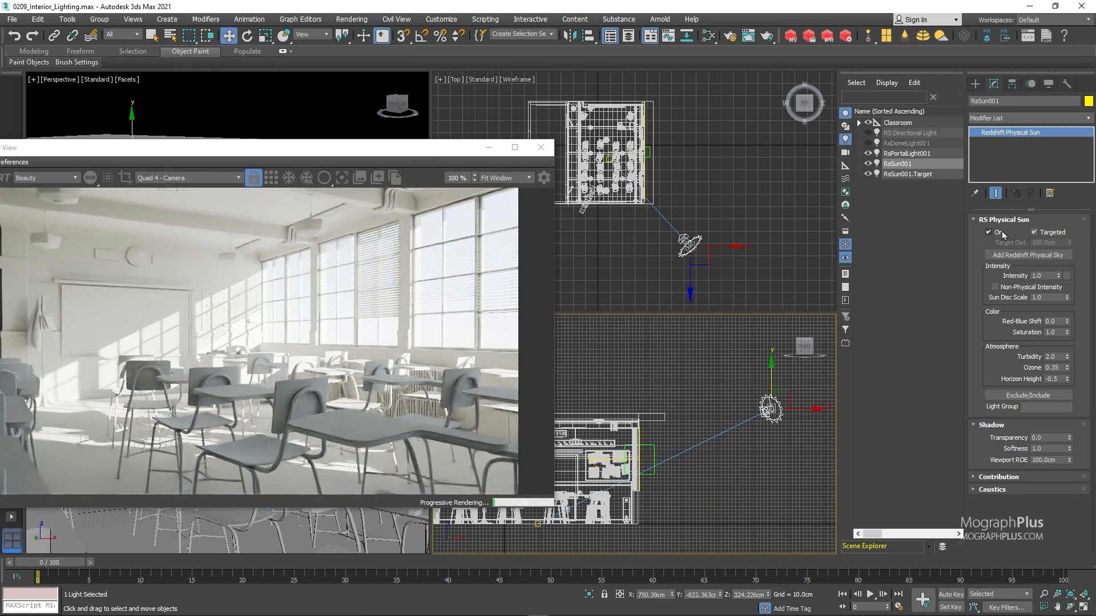
{"action": "left_click", "coordinate": [907, 173]}
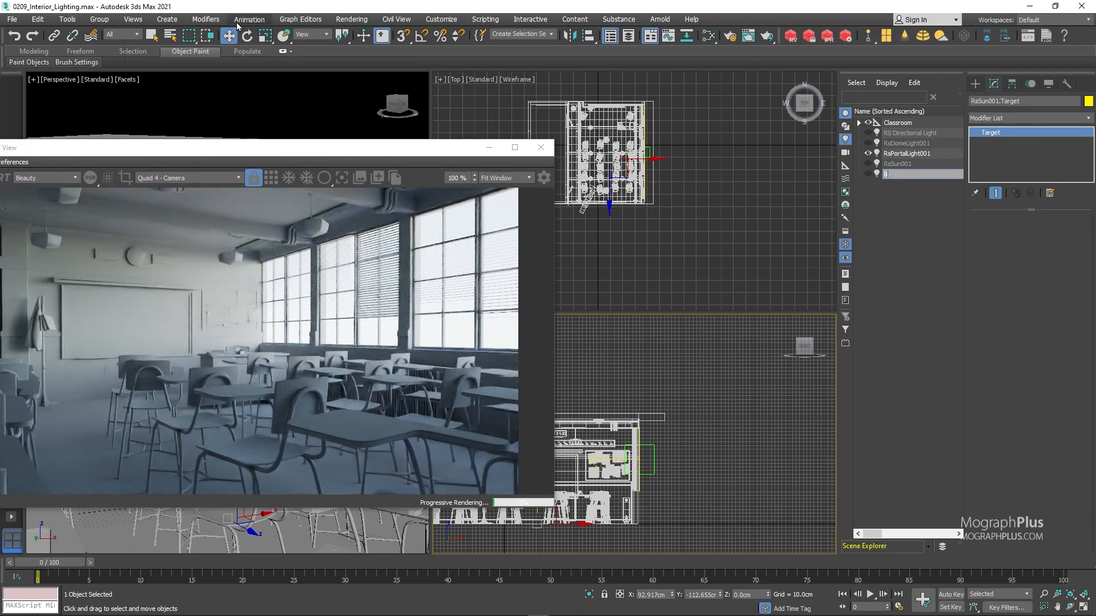
Clear the Daylight Env map from Rendering > Environment to remove the physical sky
{"action": "left_click", "coordinate": [350, 19]}
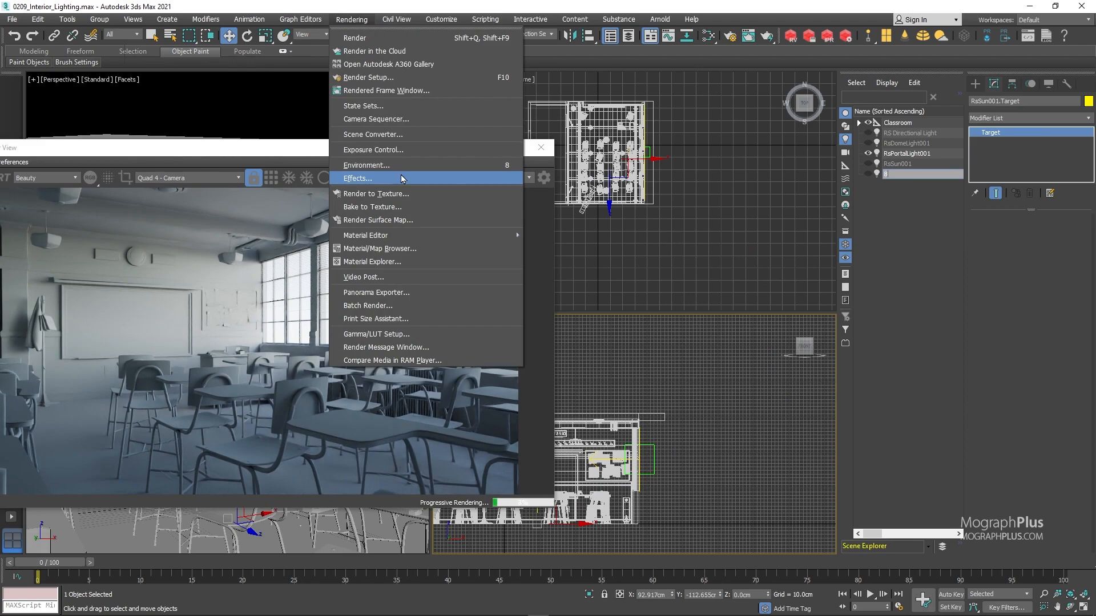
{"action": "left_click", "coordinate": [366, 165]}
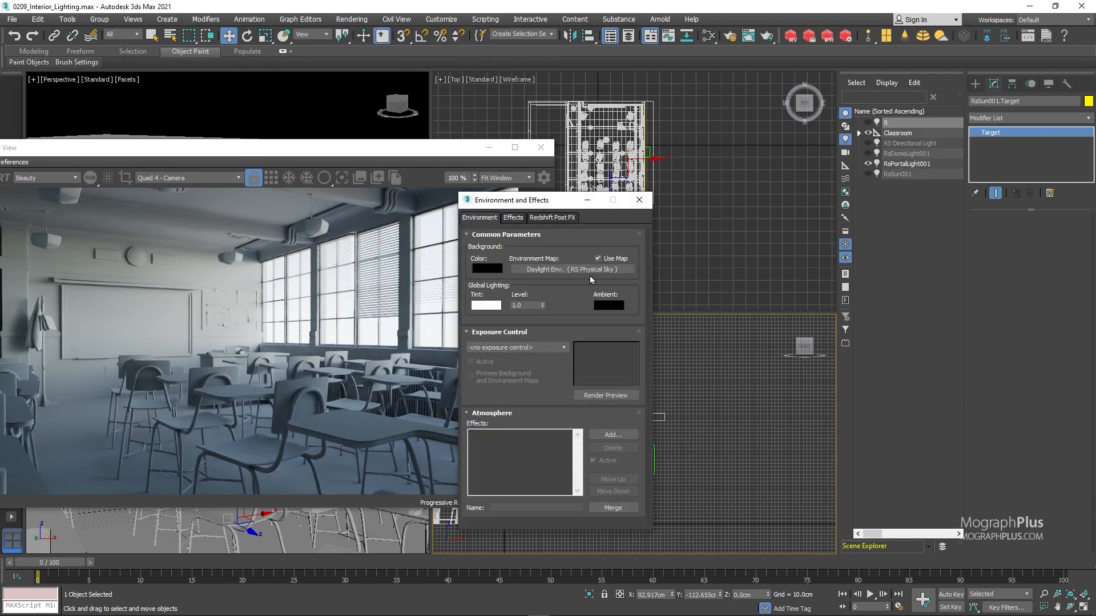
{"action": "right_click", "coordinate": [570, 269]}
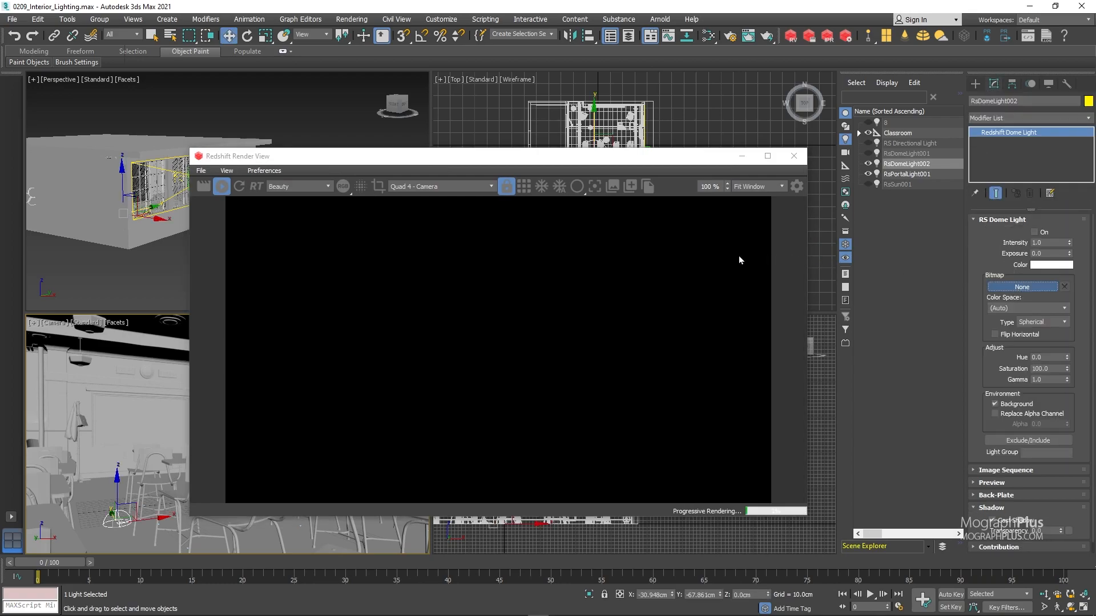
Load the_sky_is_on_fire_4k from the HDRIs folder as the dome light's bitmap
{"action": "left_click", "coordinate": [1021, 286]}
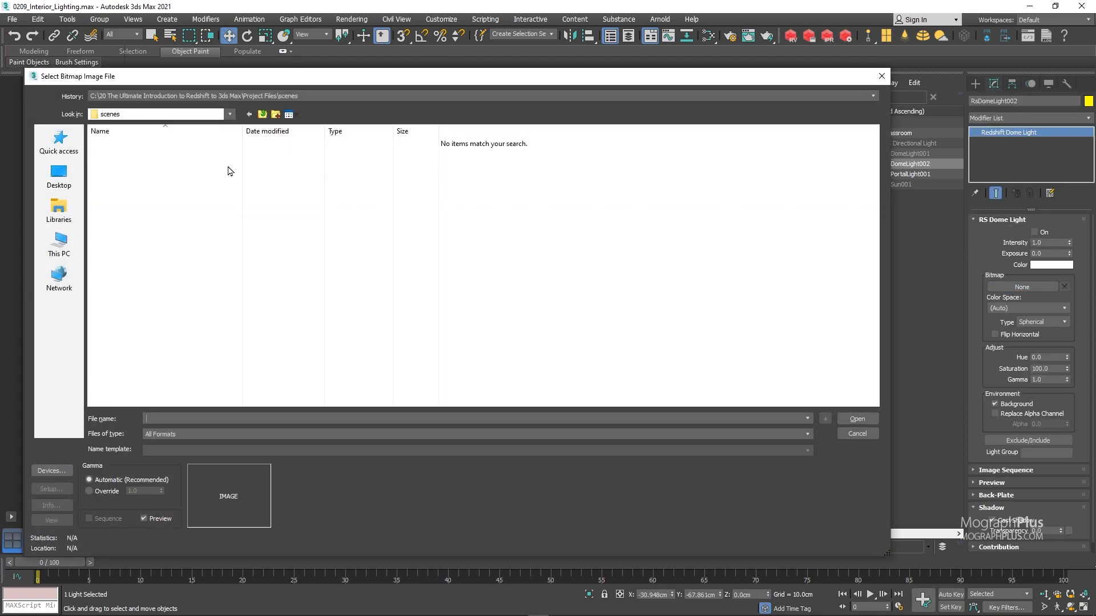
{"action": "left_click", "coordinate": [871, 96]}
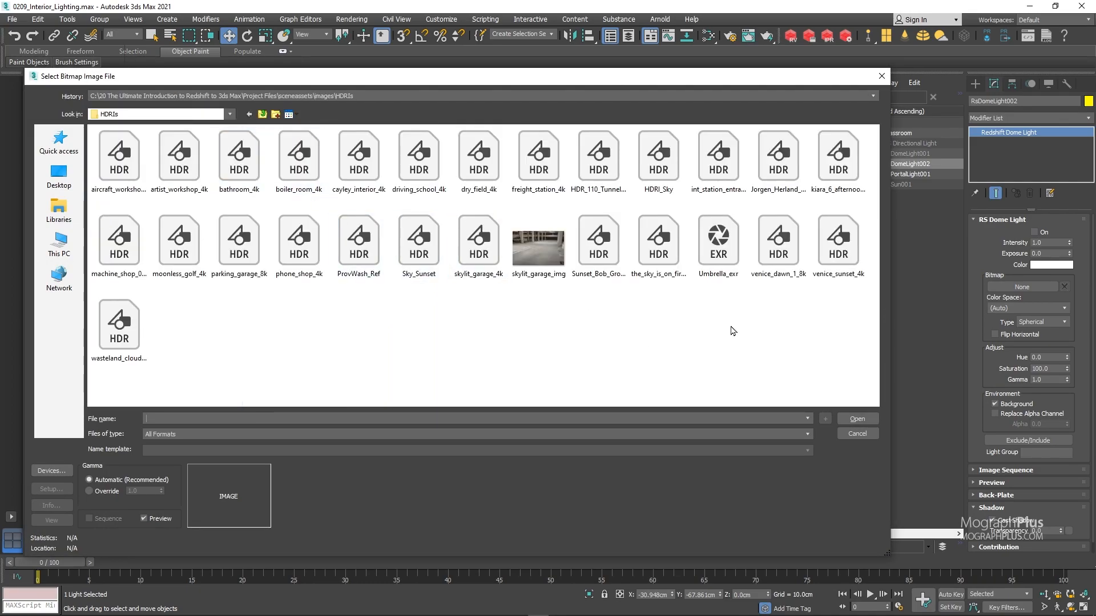
{"action": "double_click", "coordinate": [657, 235]}
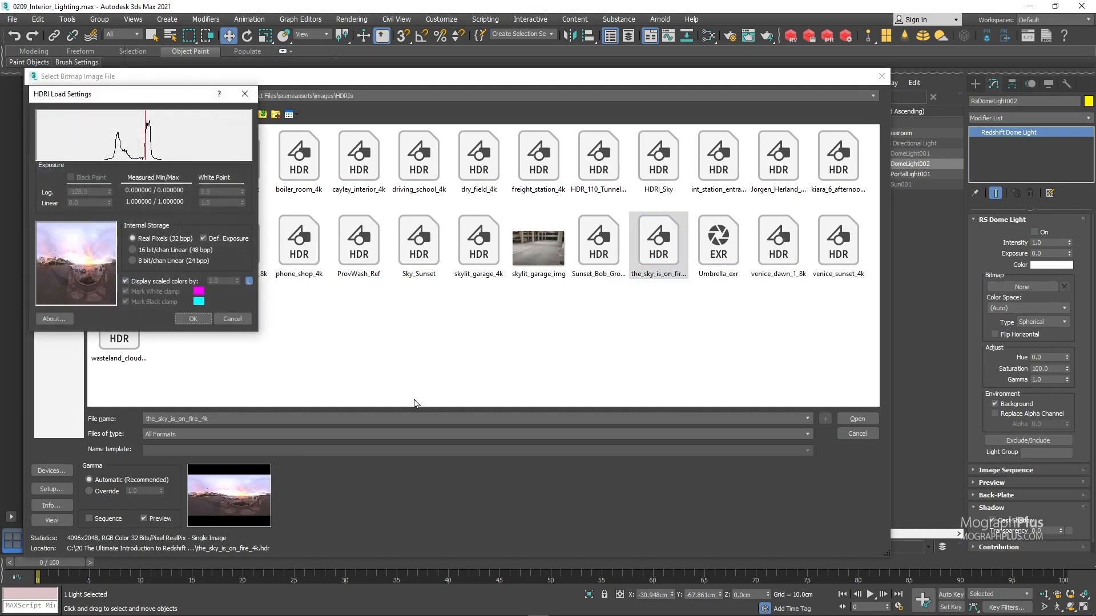
{"action": "left_click", "coordinate": [192, 318]}
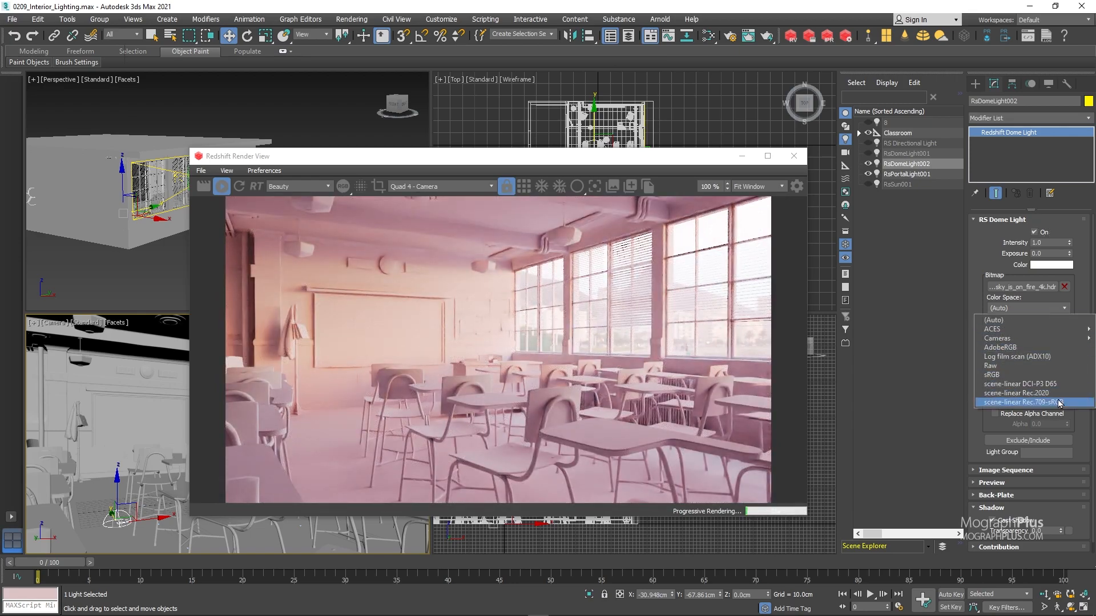
Set the HDRI colour space to scene-linear Rec.709-sRGB and the Shutter Time Ratio to 4
{"action": "left_click", "coordinate": [1034, 403]}
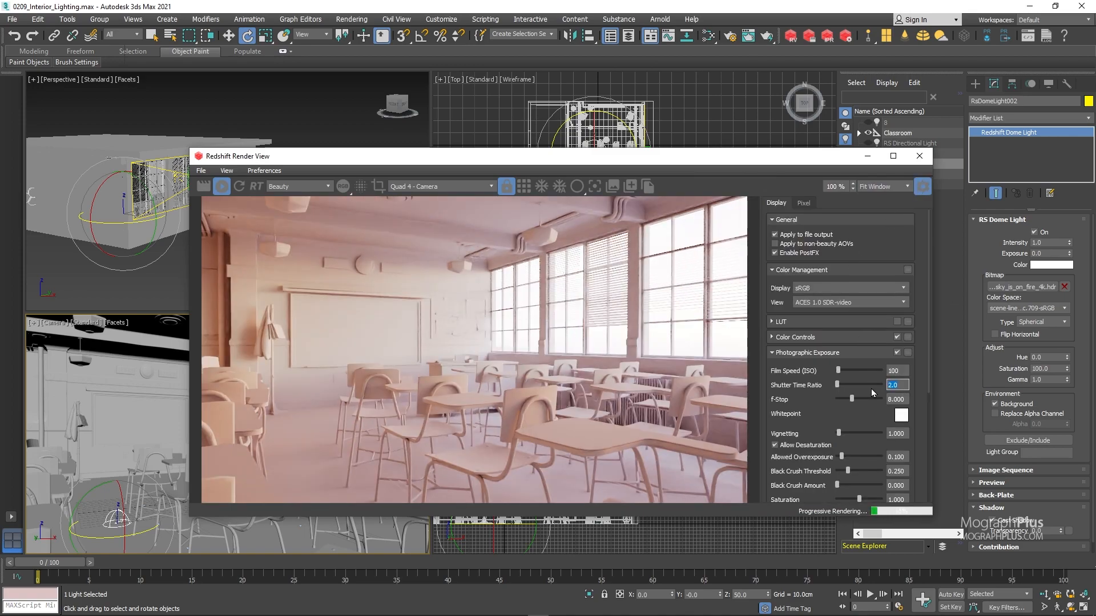
{"action": "type", "text": "4"}
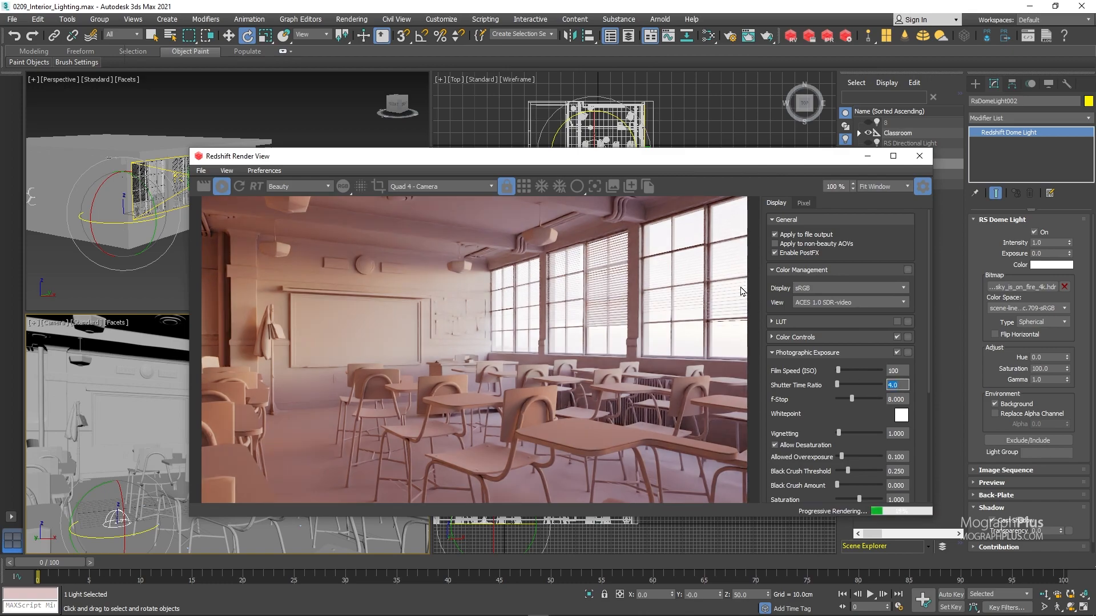
{"action": "mouse_move", "coordinate": [669, 189]}
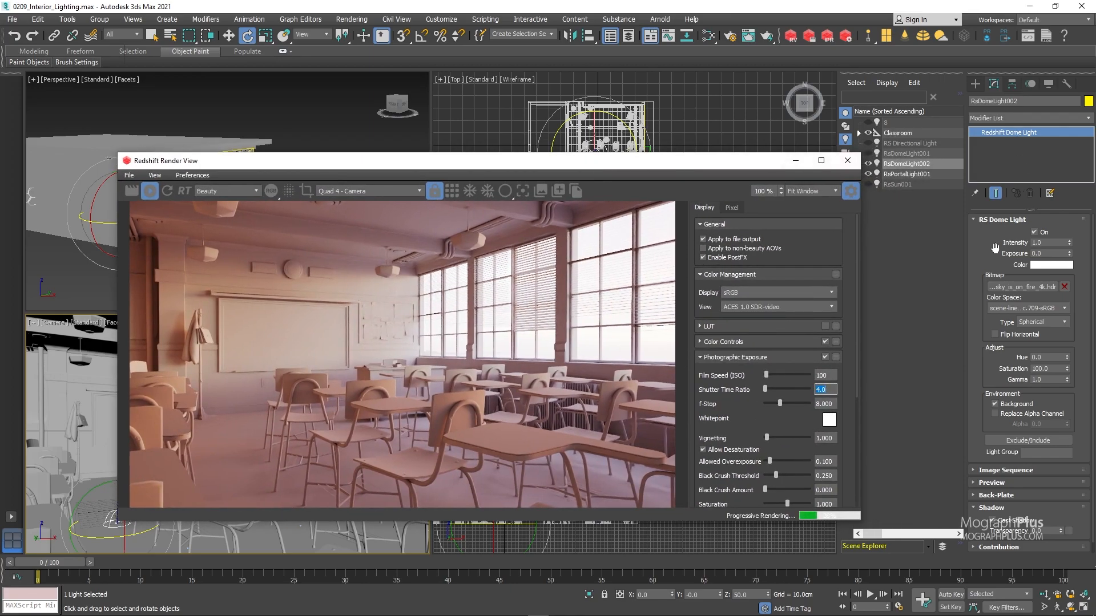
Load the freight_station_4k HDRI from the HDRIs folder into the dome light's bitmap slot
{"action": "left_click", "coordinate": [1021, 287]}
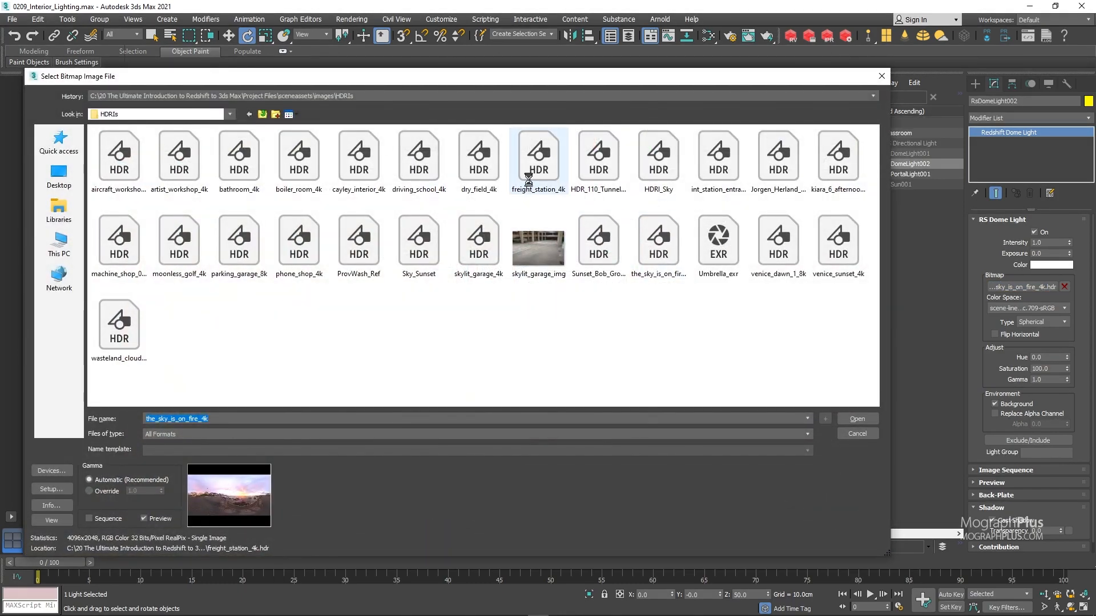
{"action": "double_click", "coordinate": [538, 154]}
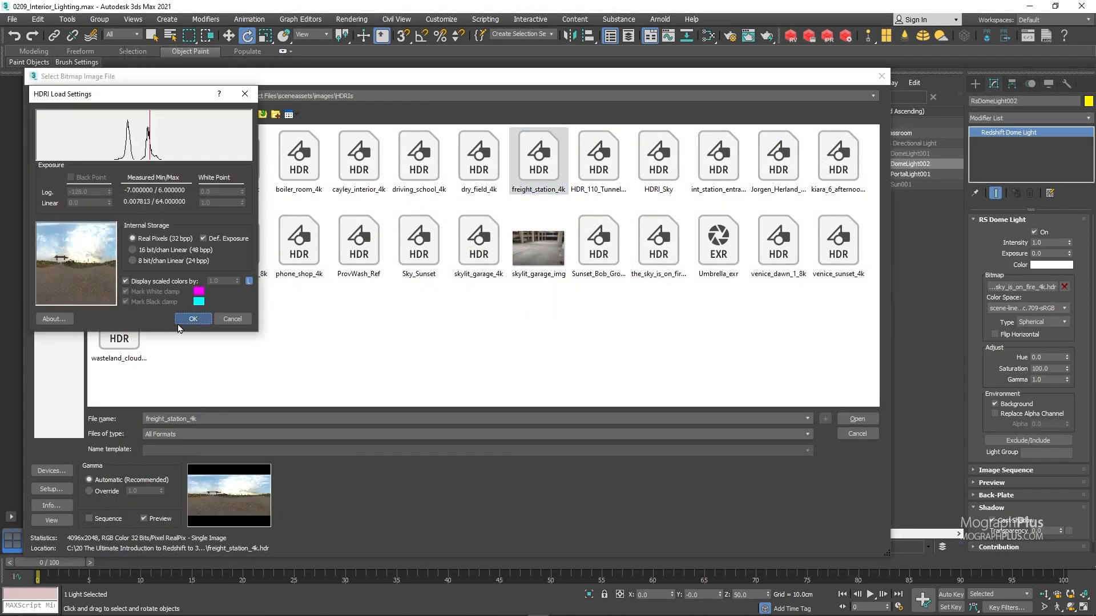
{"action": "left_click", "coordinate": [192, 319]}
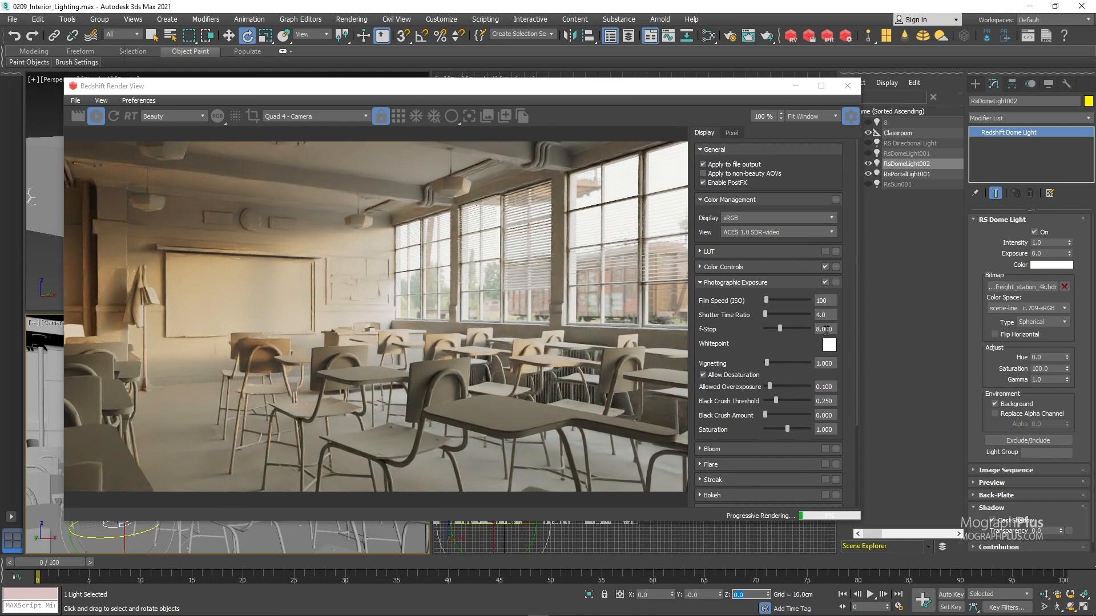
Try a Shutter Time Ratio of 5.0 in the Redshift Render View exposure settings
{"action": "left_click", "coordinate": [824, 315]}
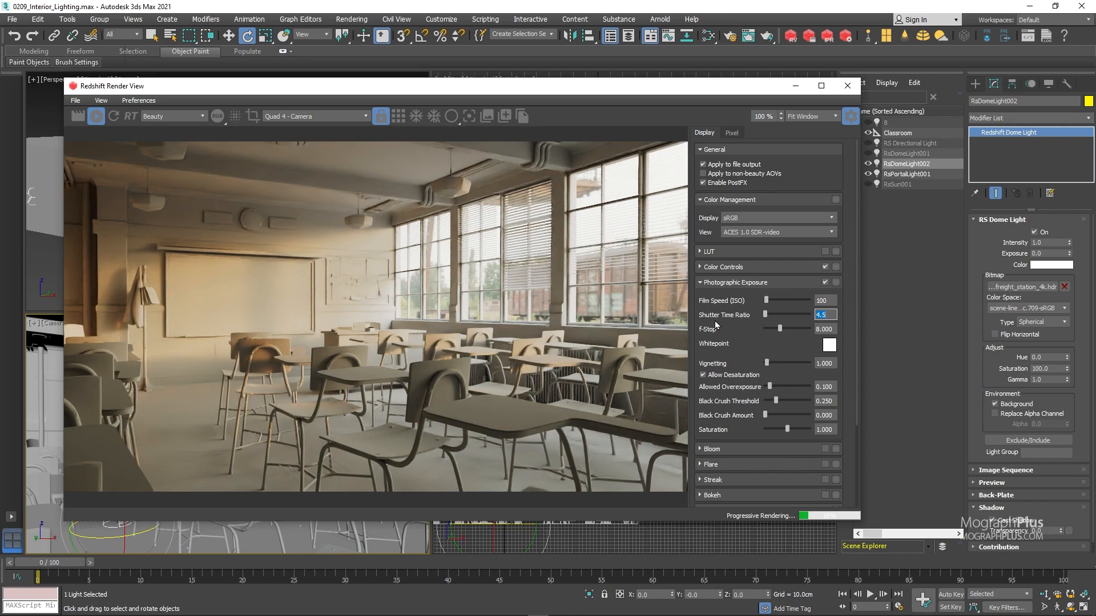
{"action": "type", "text": "5.0"}
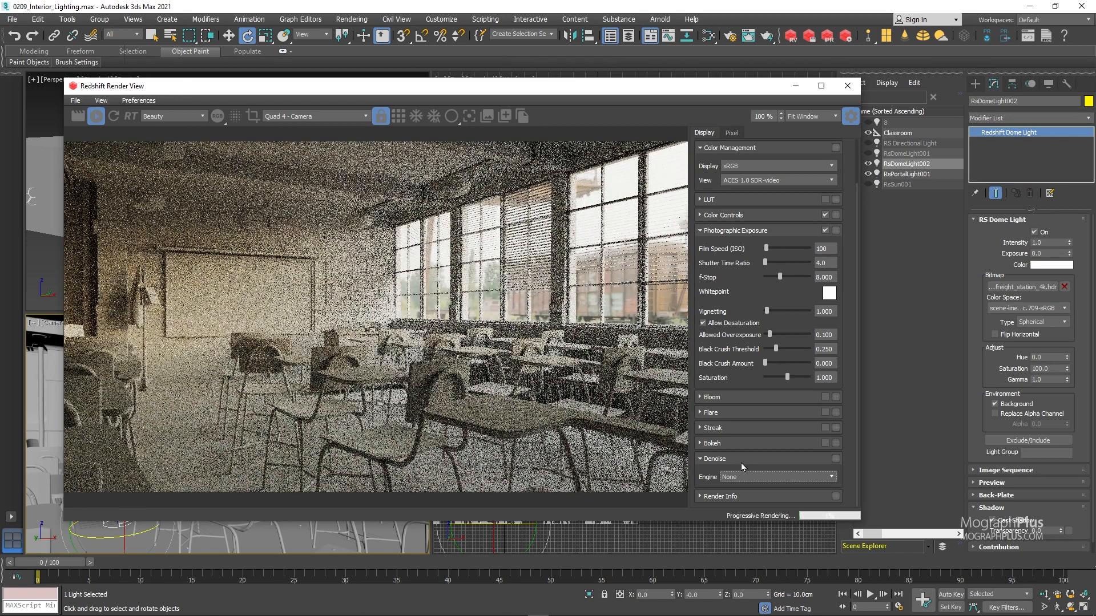
Switch the Render View denoise engine to OptiX
{"action": "left_click", "coordinate": [793, 477]}
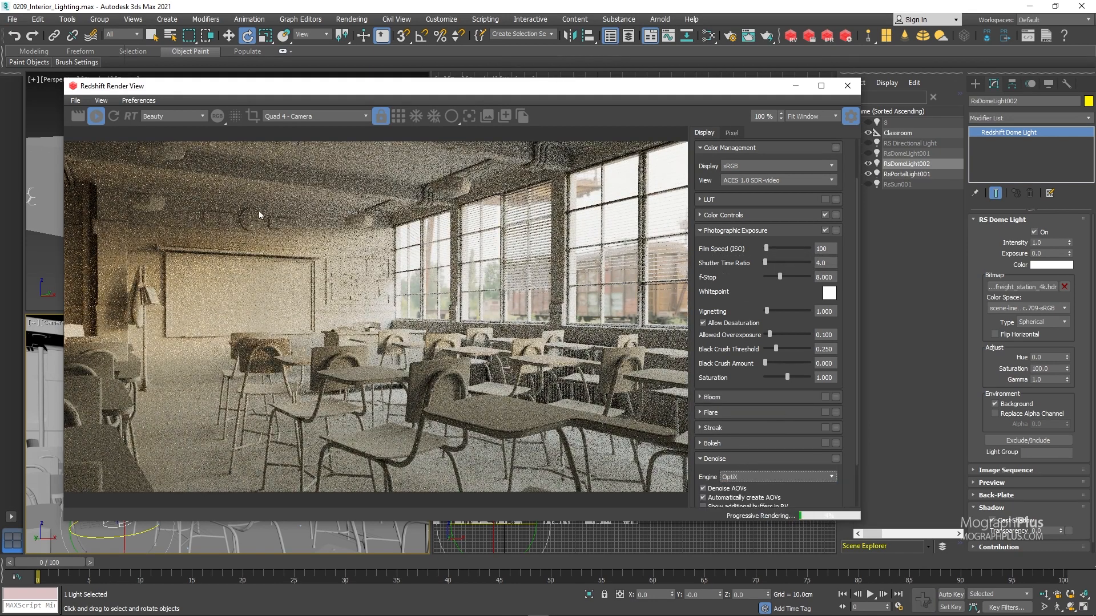
{"action": "left_click", "coordinate": [96, 117]}
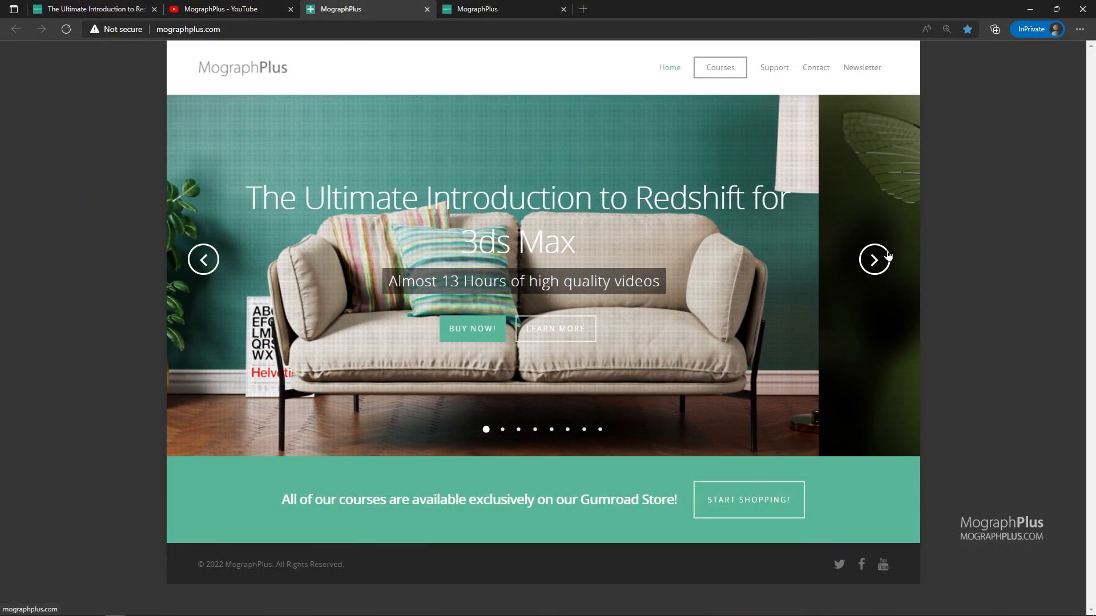
Browse the featured-course slider, then view the MographPlus Gumroad store course list
{"action": "left_click", "coordinate": [875, 259]}
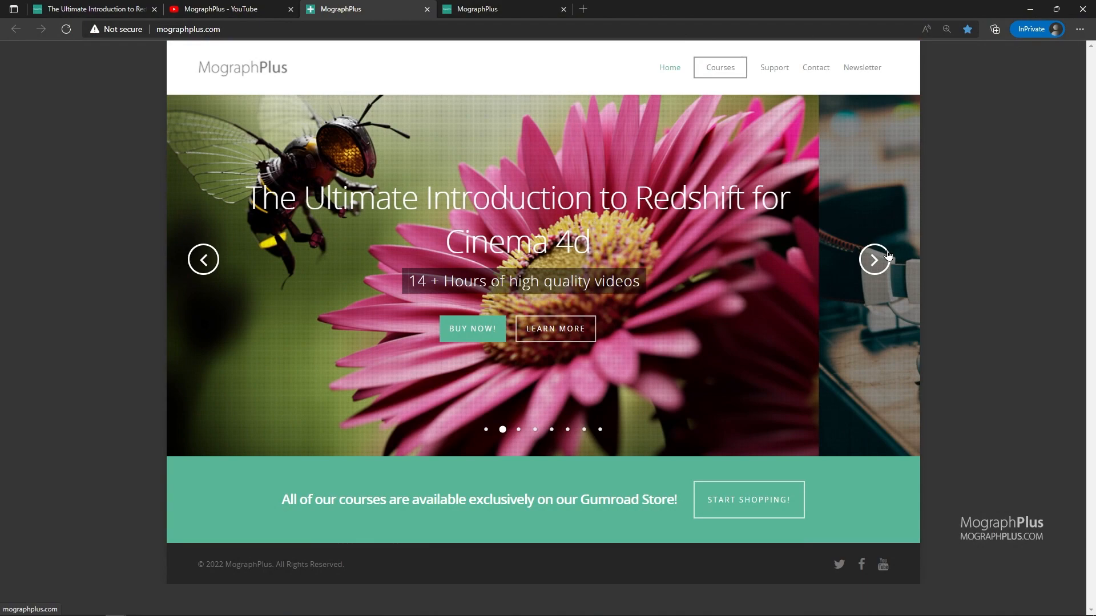
{"action": "left_click", "coordinate": [875, 259]}
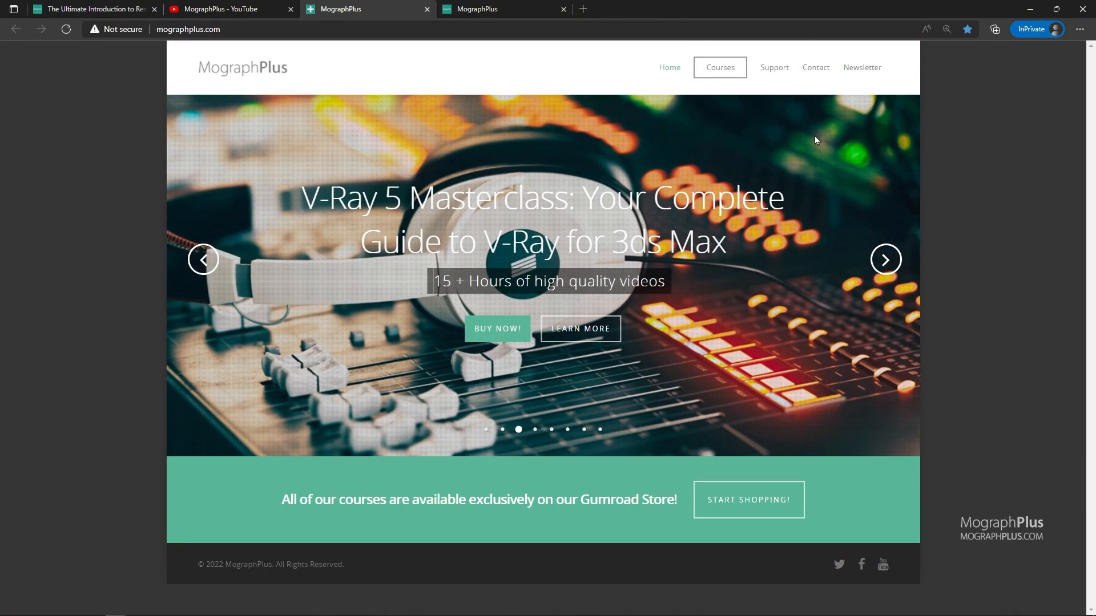
{"action": "left_click", "coordinate": [746, 498]}
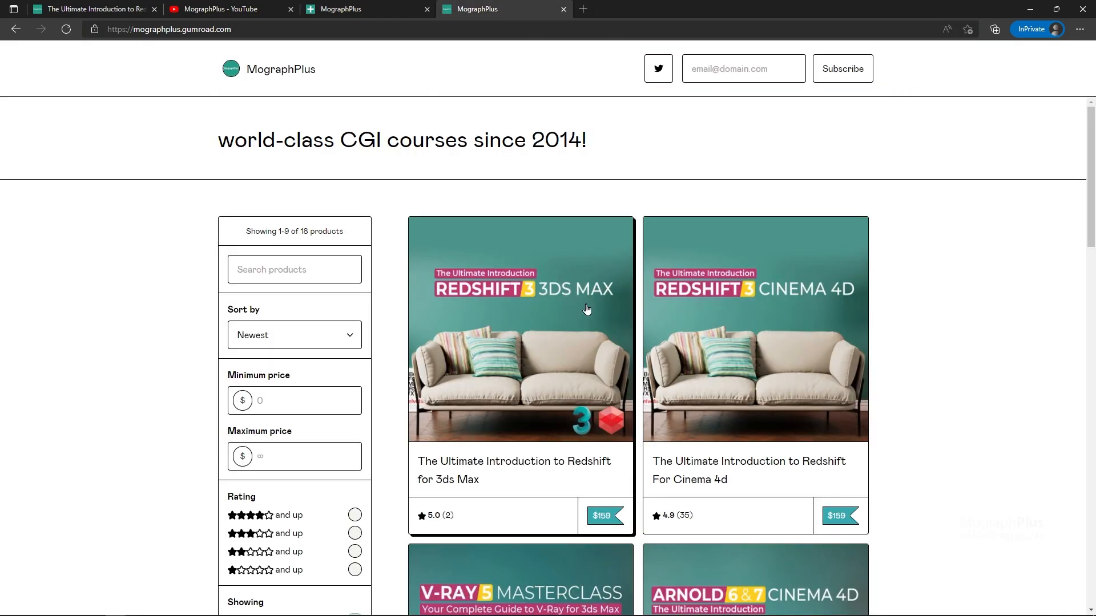
{"action": "scroll", "scroll_direction": "down", "scroll_amount": 3}
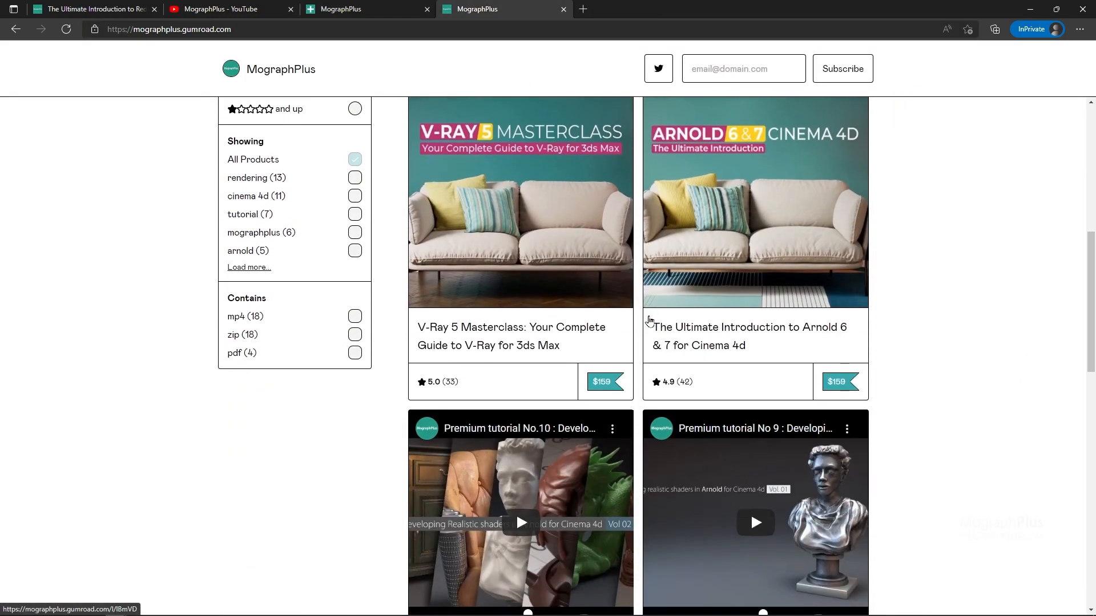